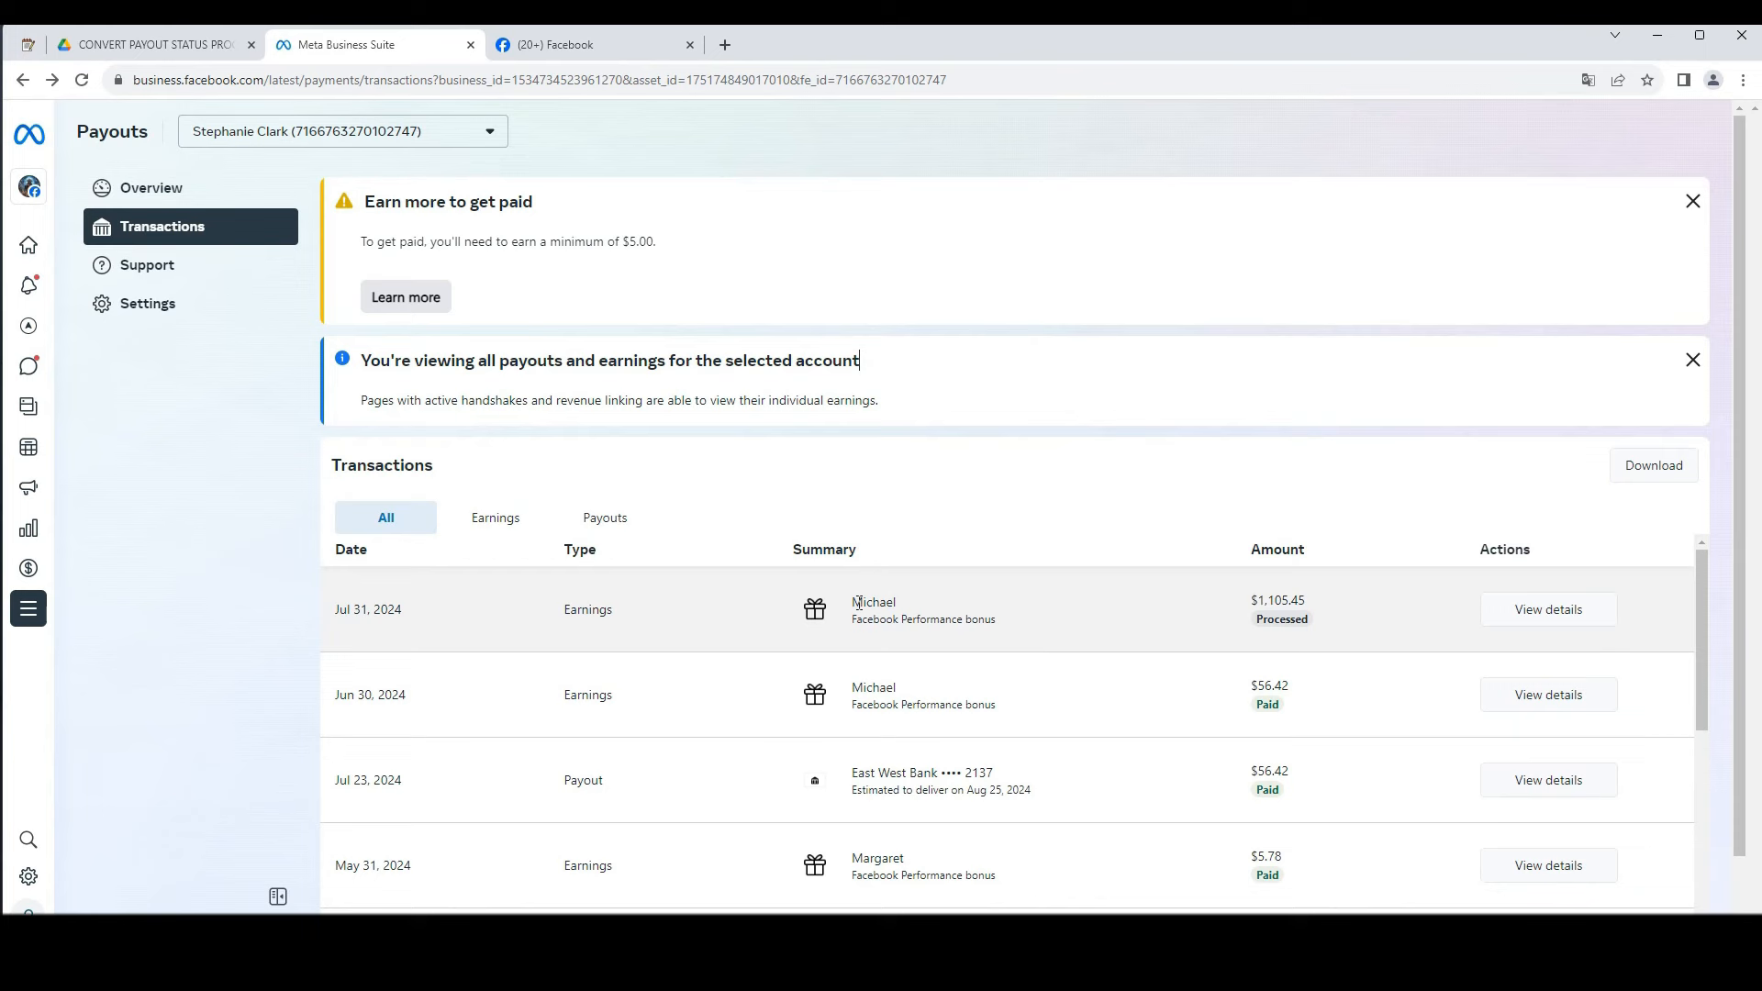
- Confirm the $1,105.45 Performance bonus row reads Processed, then open the page's home dashboard
left_click_drag(851, 601, 1303, 601)
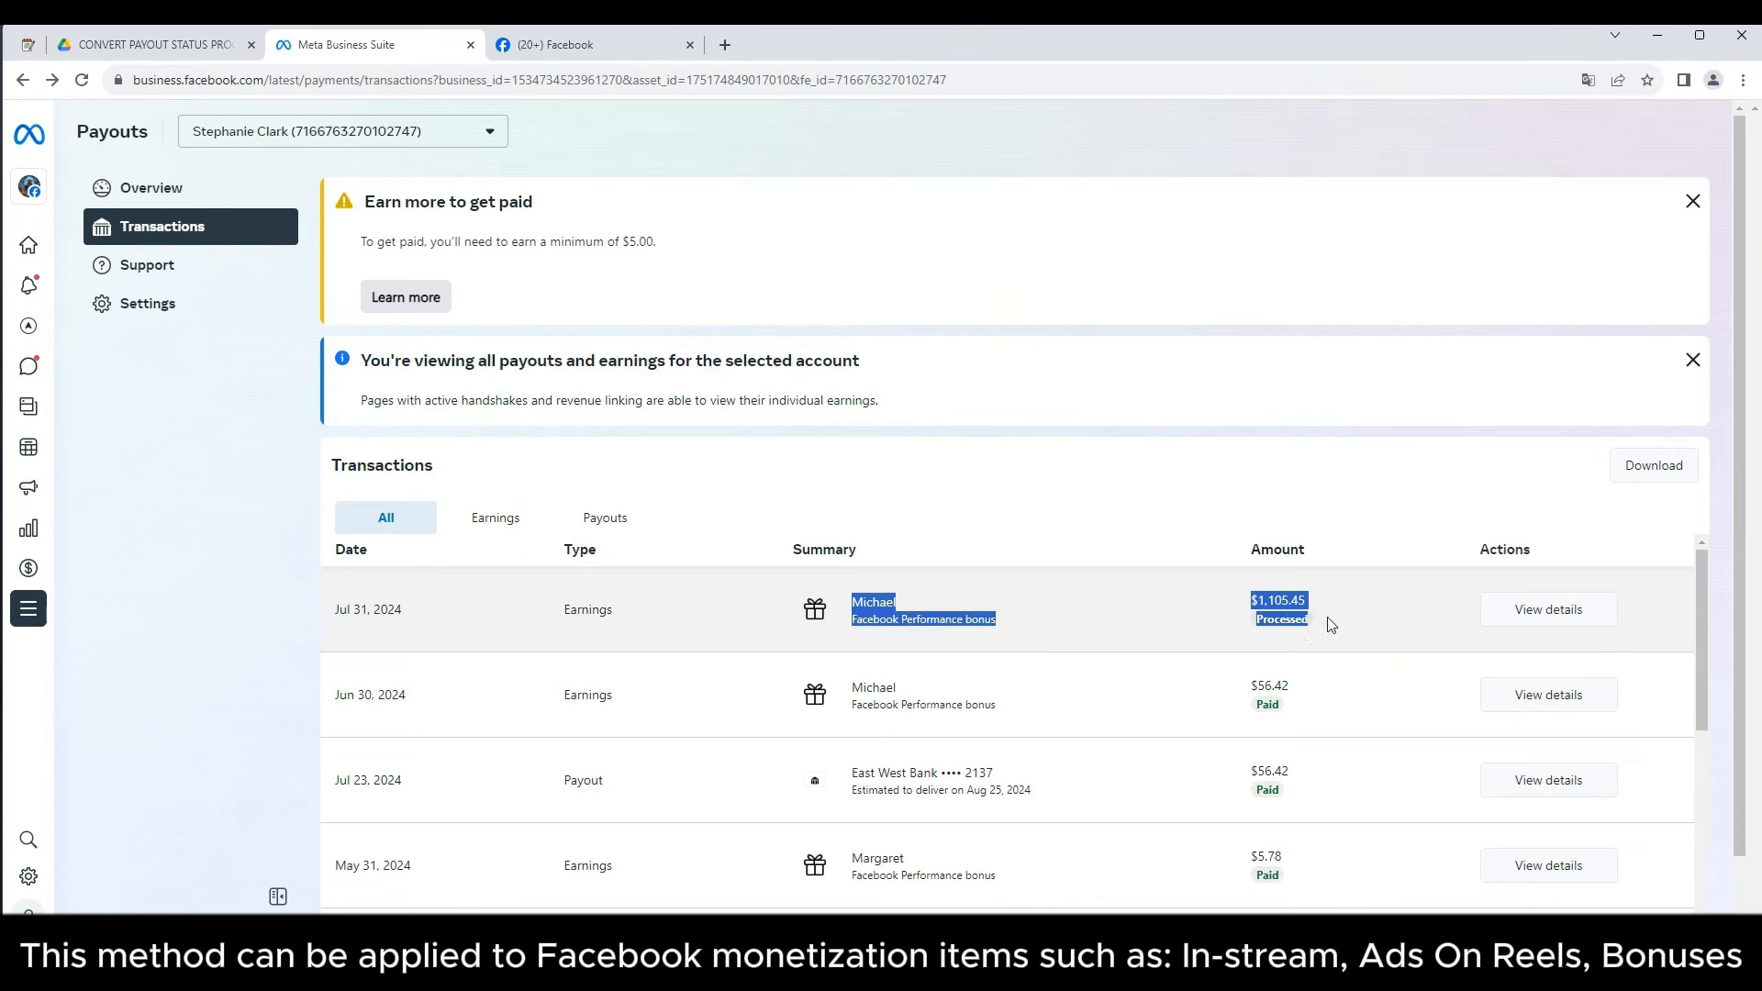
mouse_move(1149, 683)
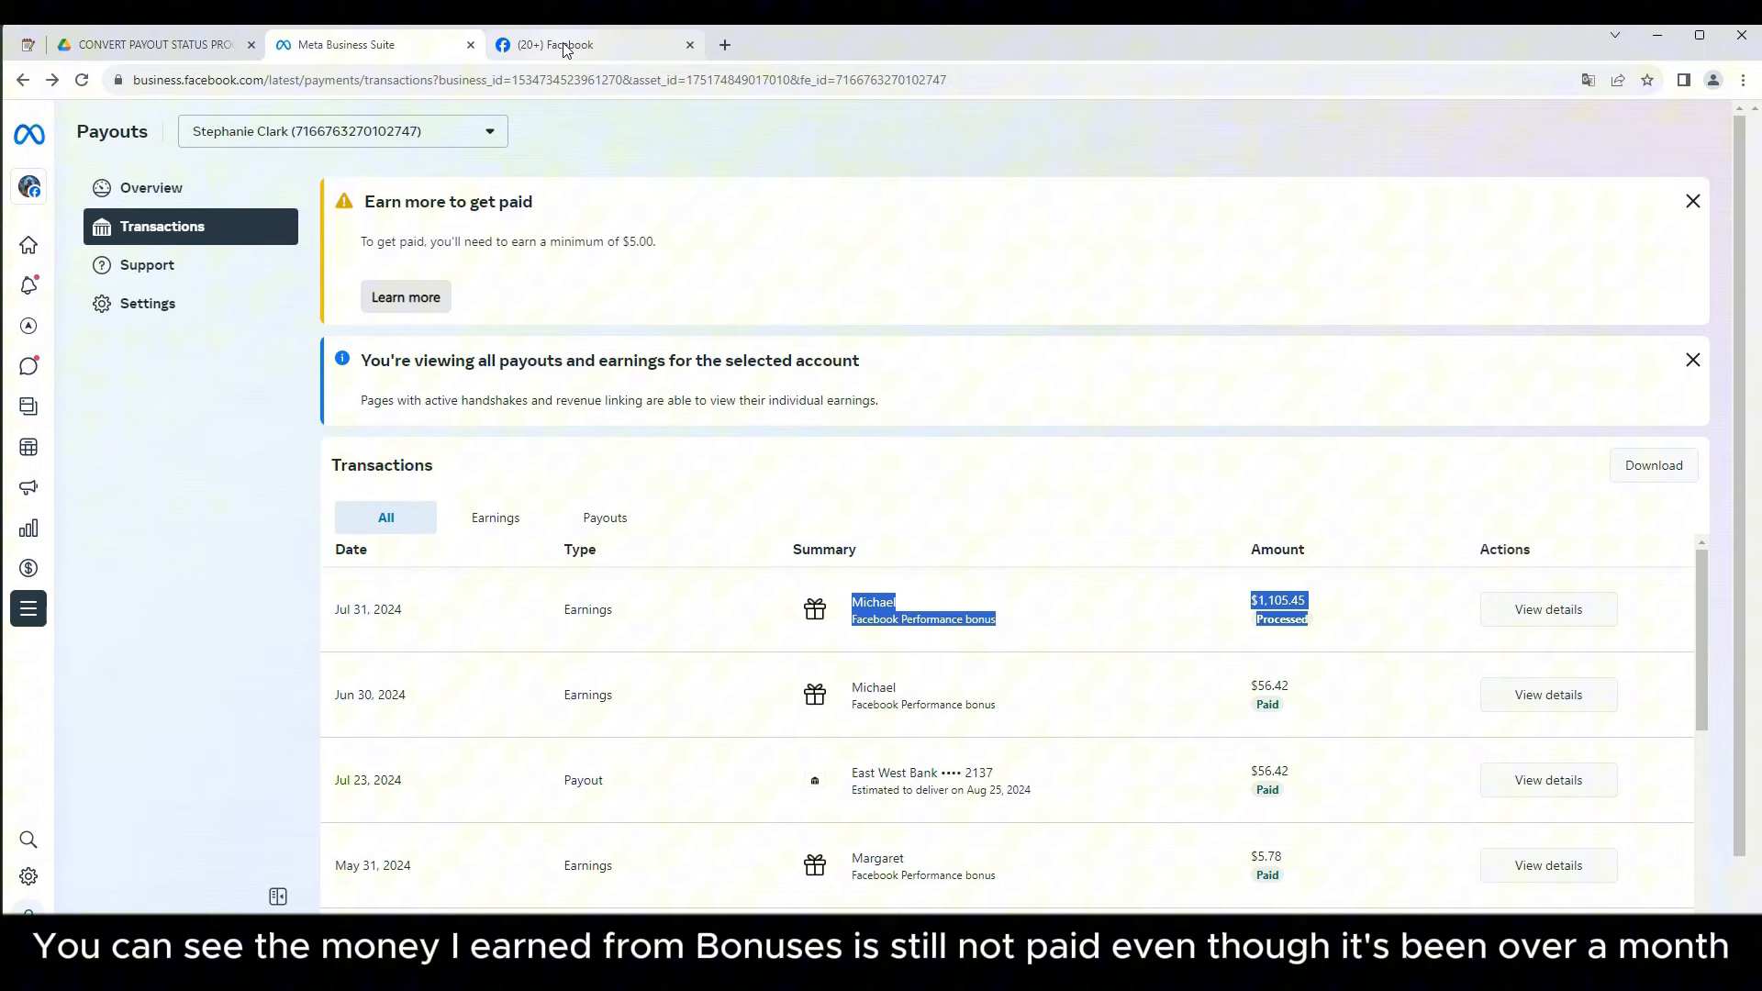
left_click(570, 44)
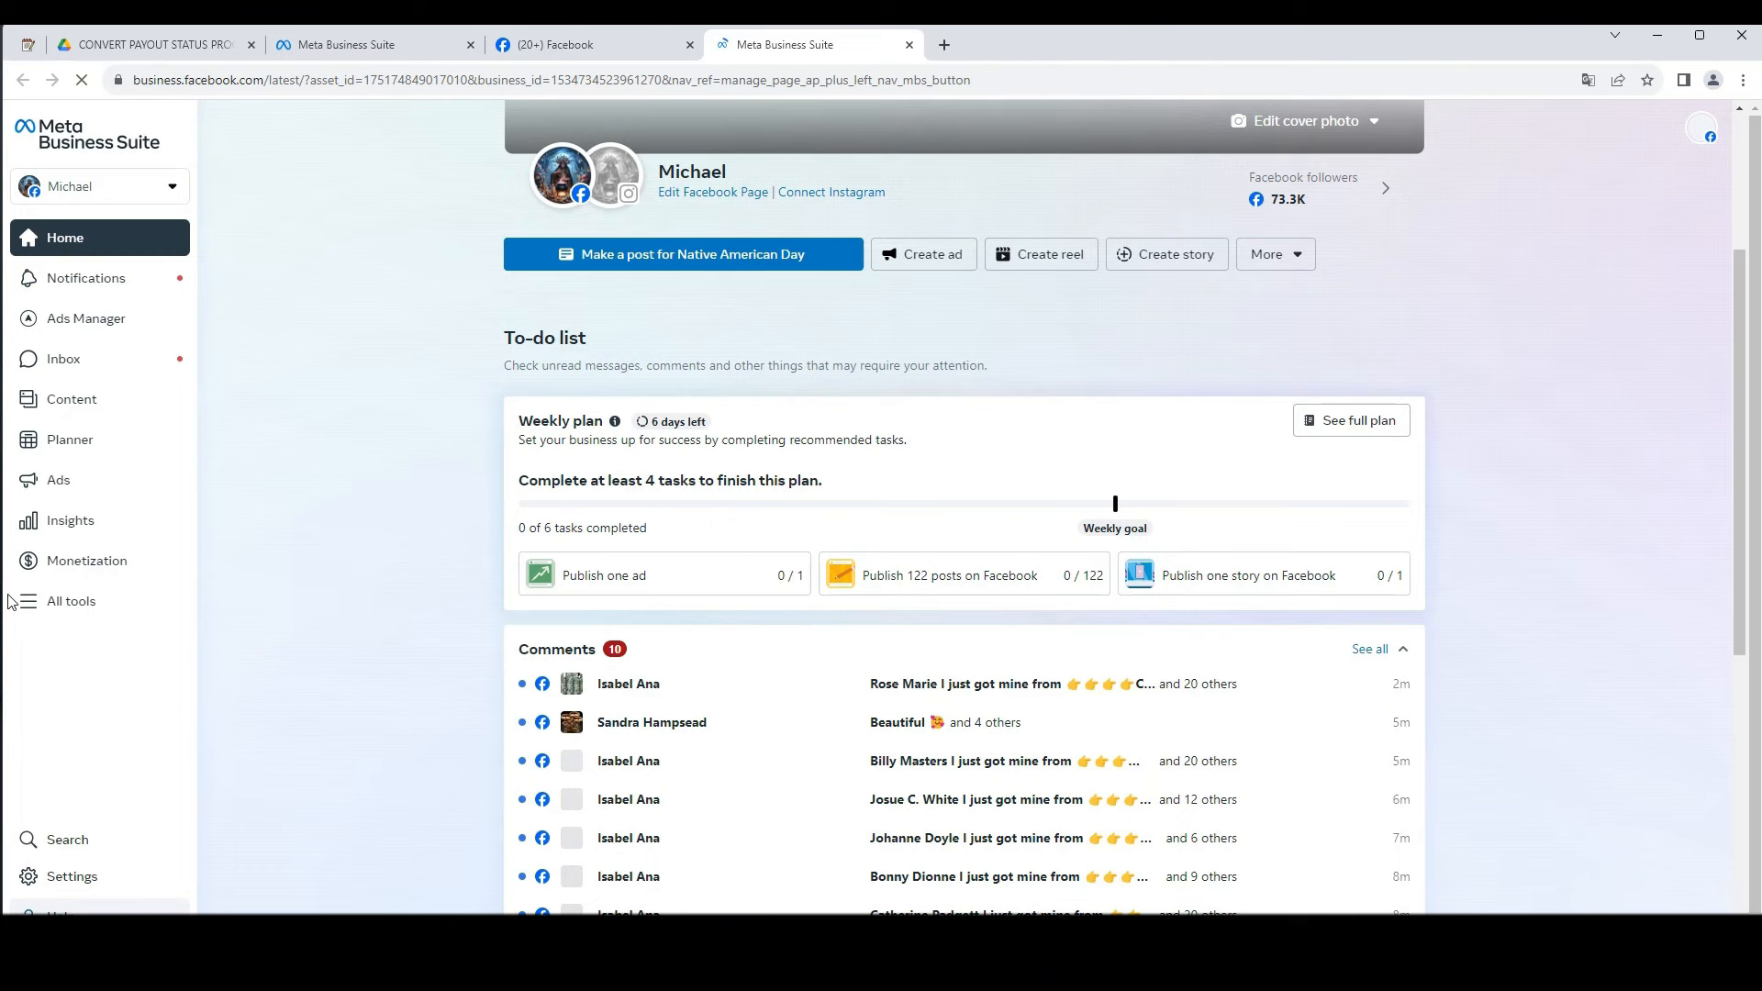
- Visit Monetization, then back on Payouts highlight the bonus's Processed status
left_click(86, 560)
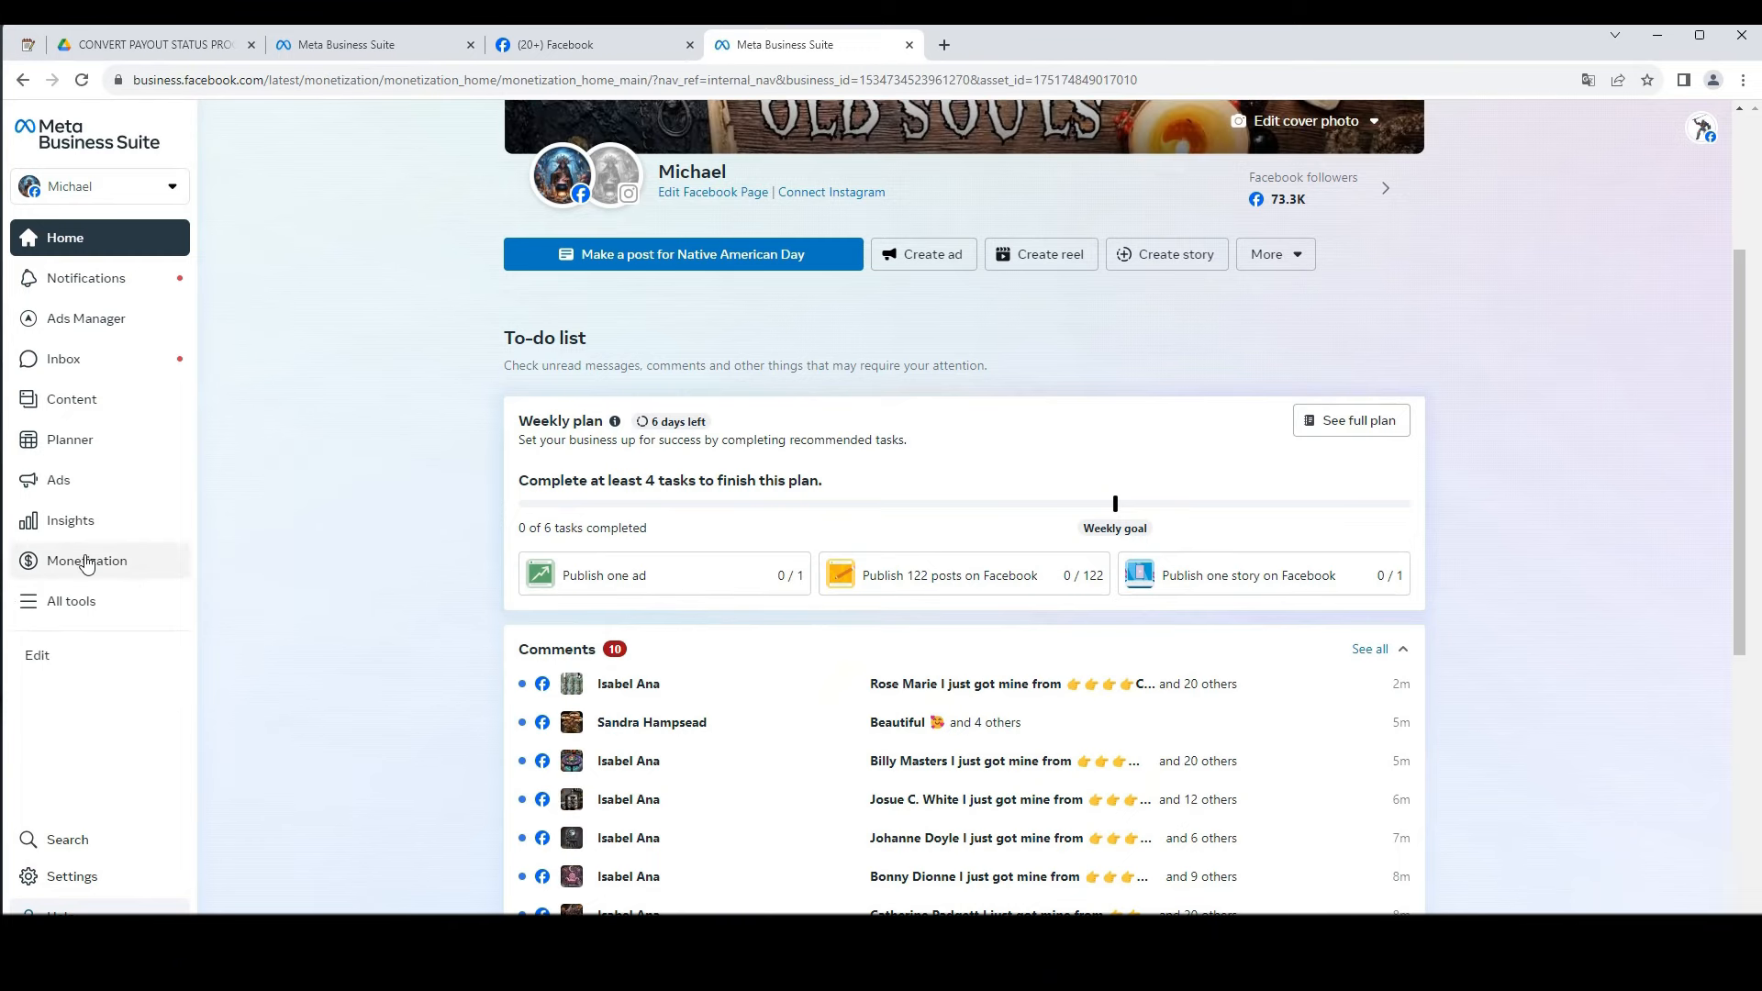
left_click(86, 561)
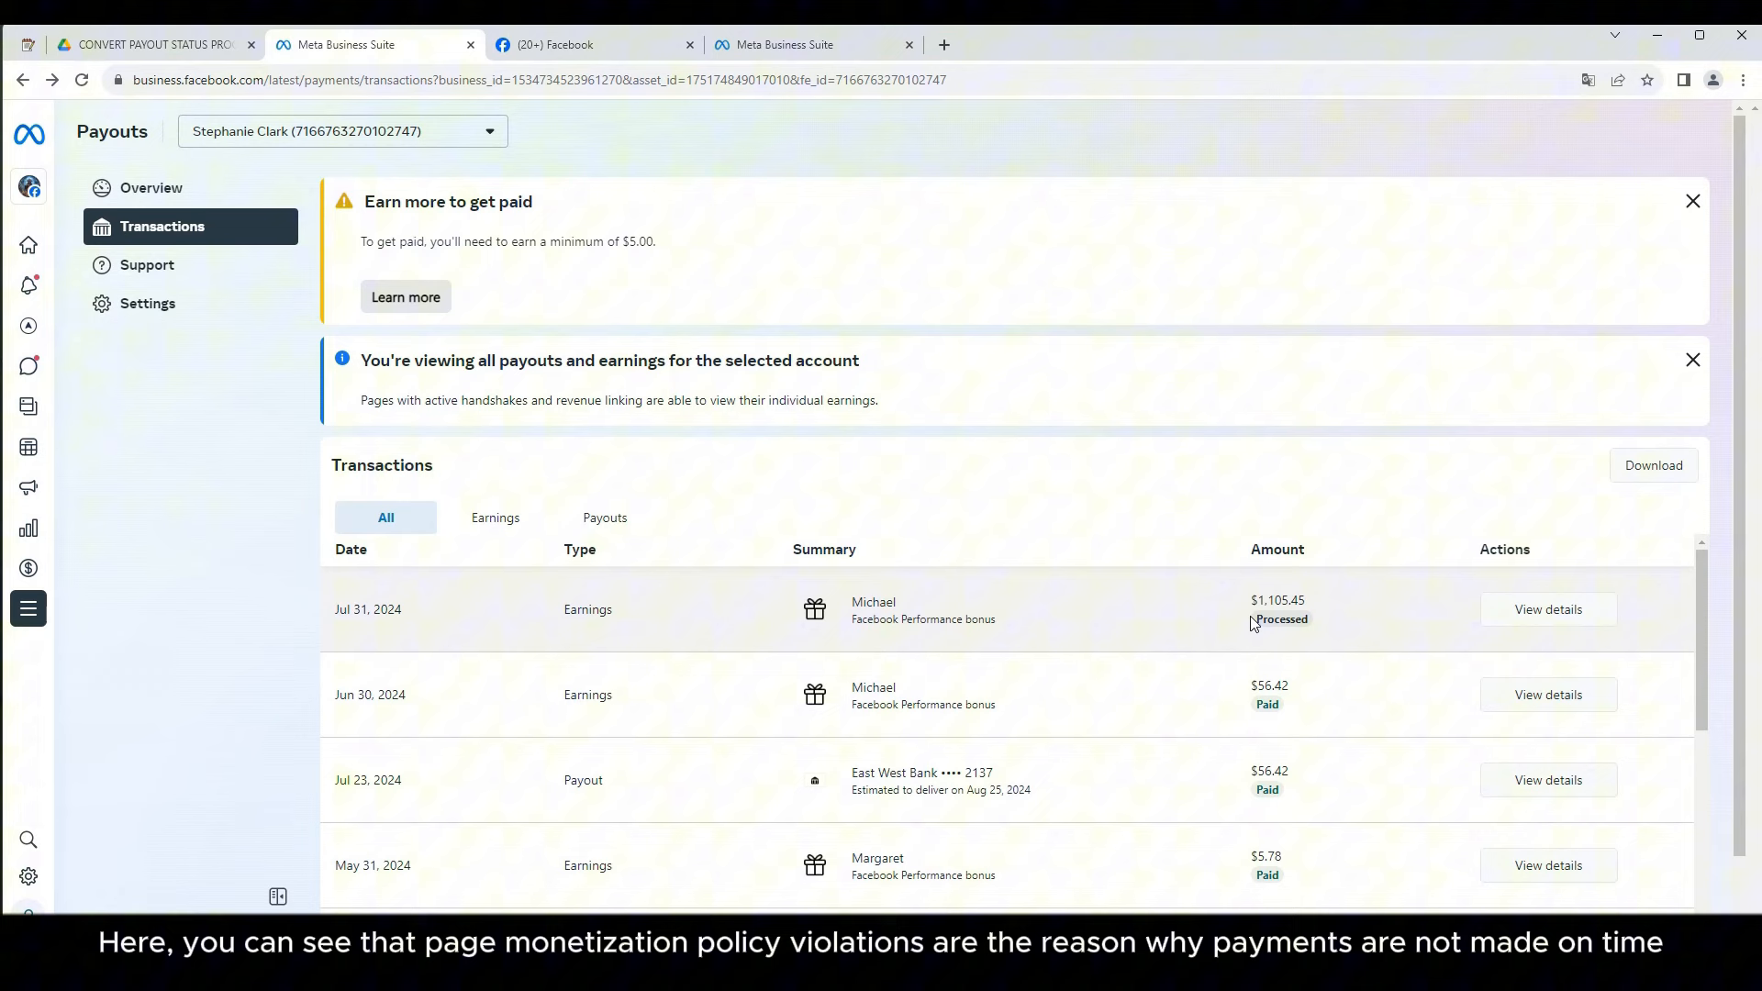
double_click(1281, 619)
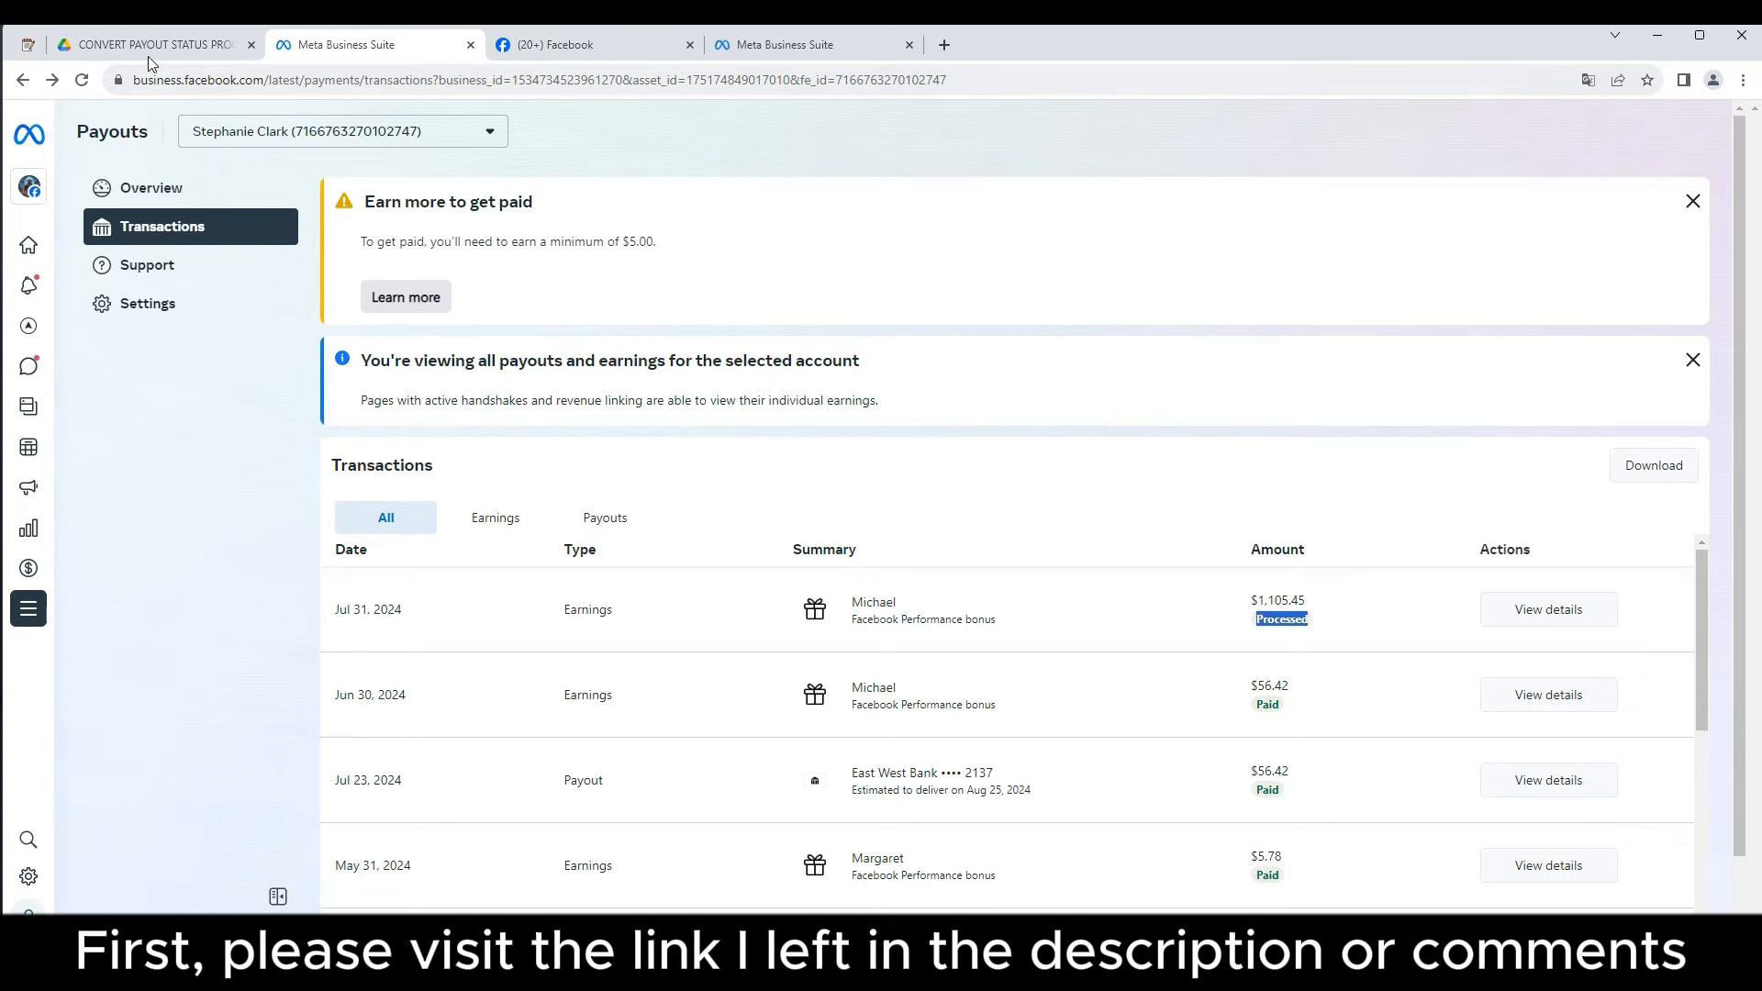
- Download 'CONVERT PAYOUT STATUS PROCESSED TO PAID.zip' from the Google Drive tab
left_click(147, 44)
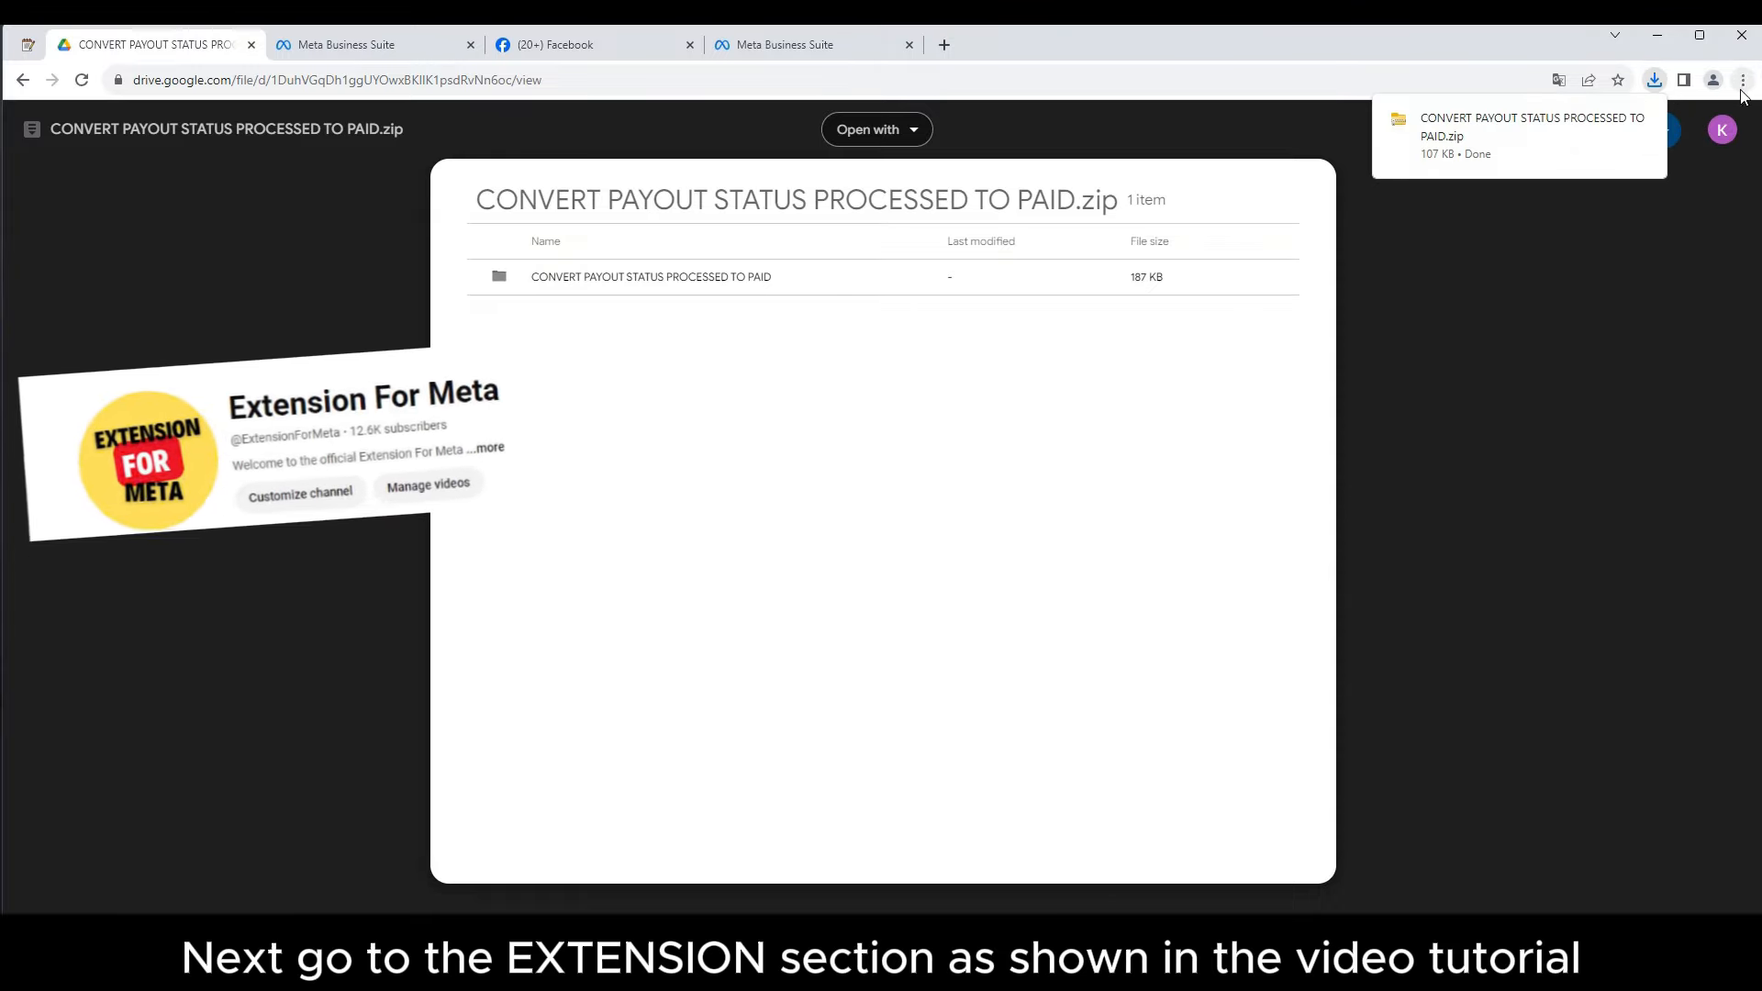
left_click(1740, 80)
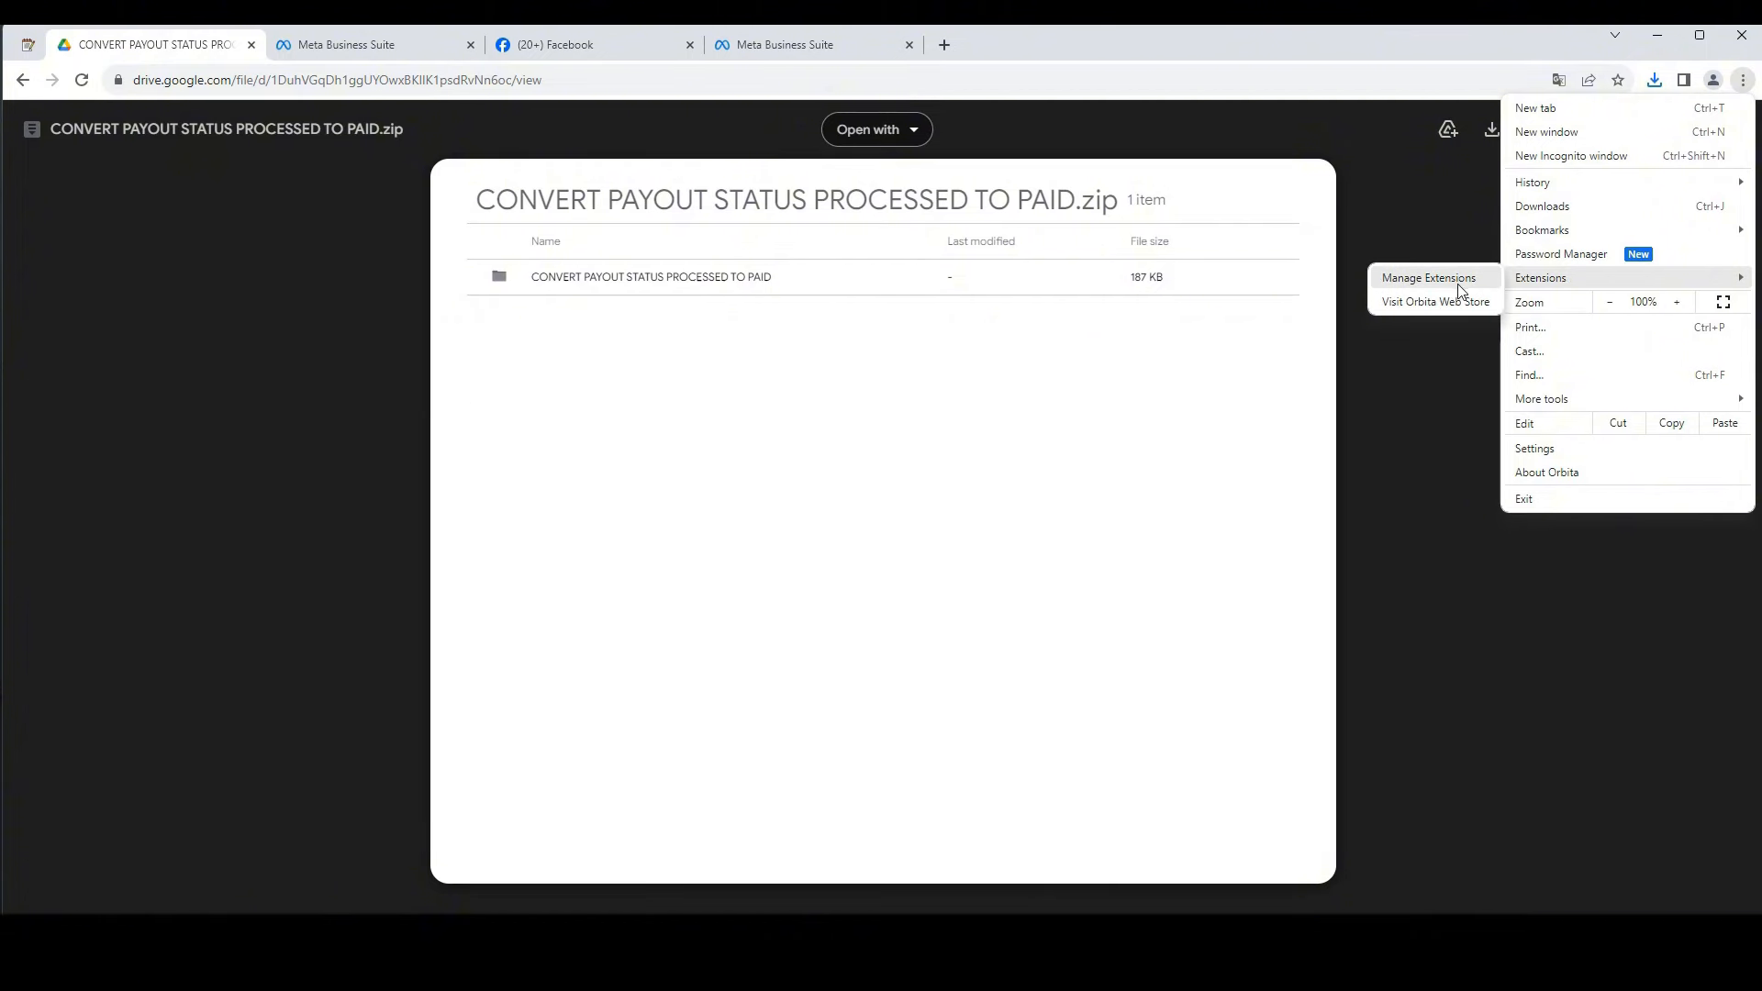
- Turn on Developer mode on Orbita's Extensions page and show the downloaded zip
left_click(1430, 277)
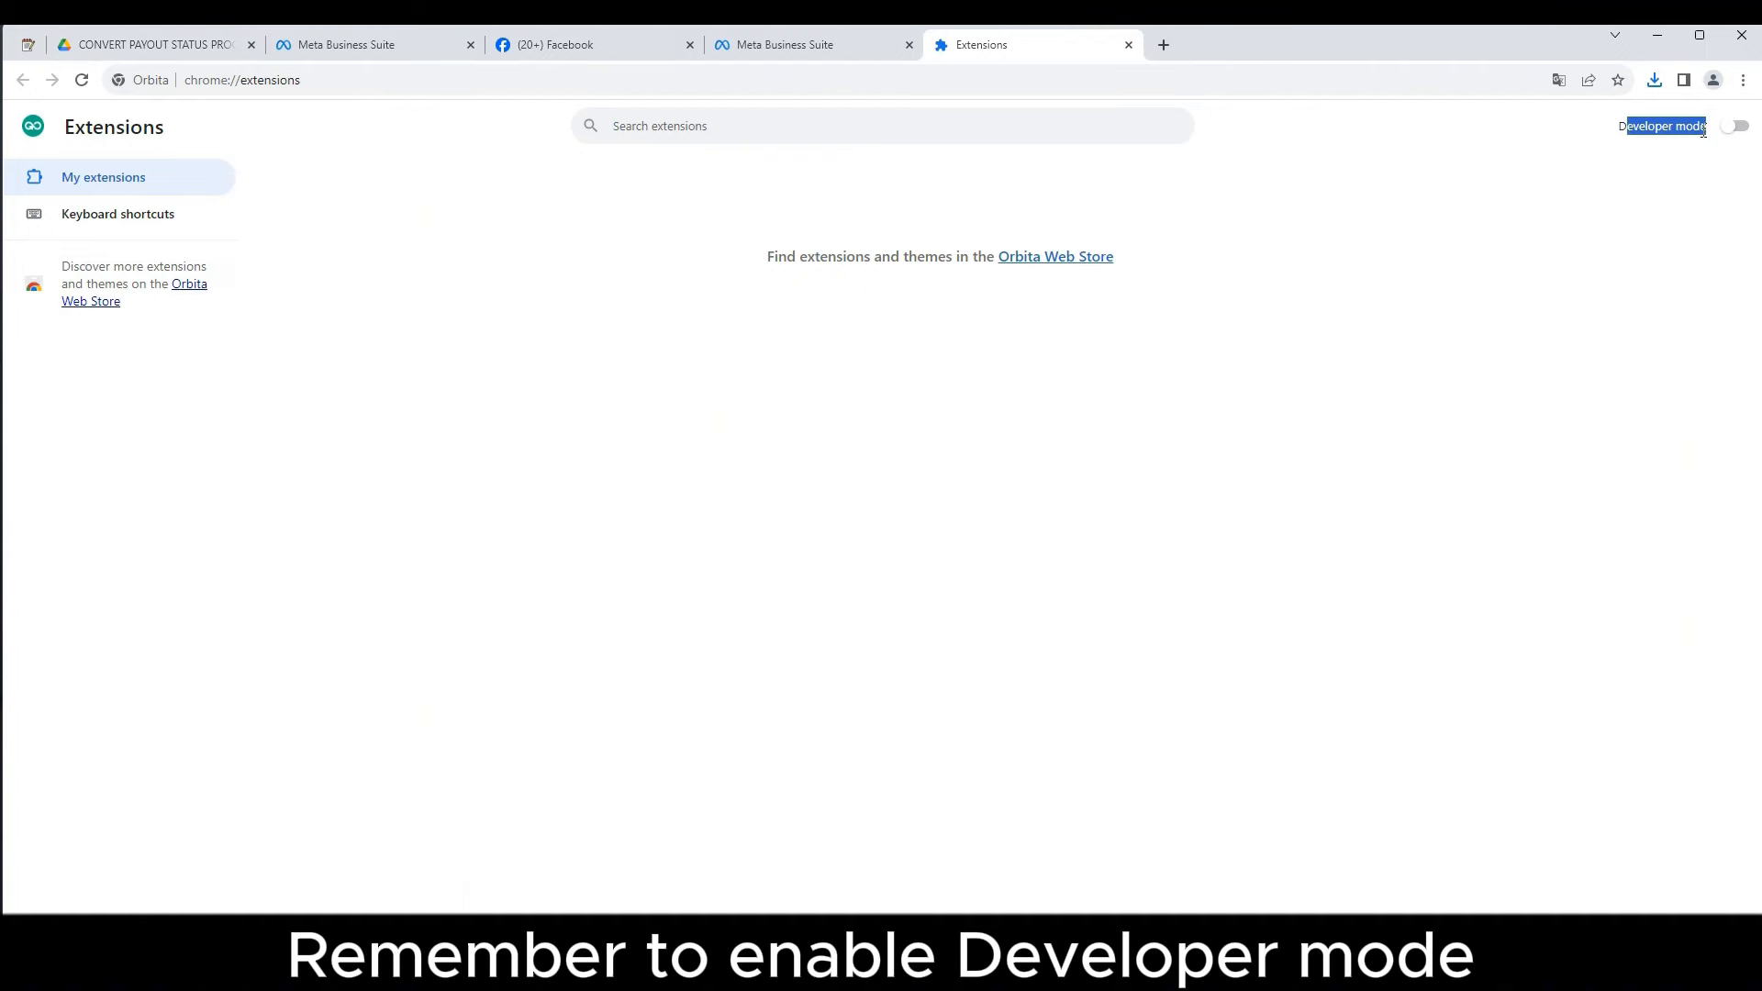
left_click(1737, 126)
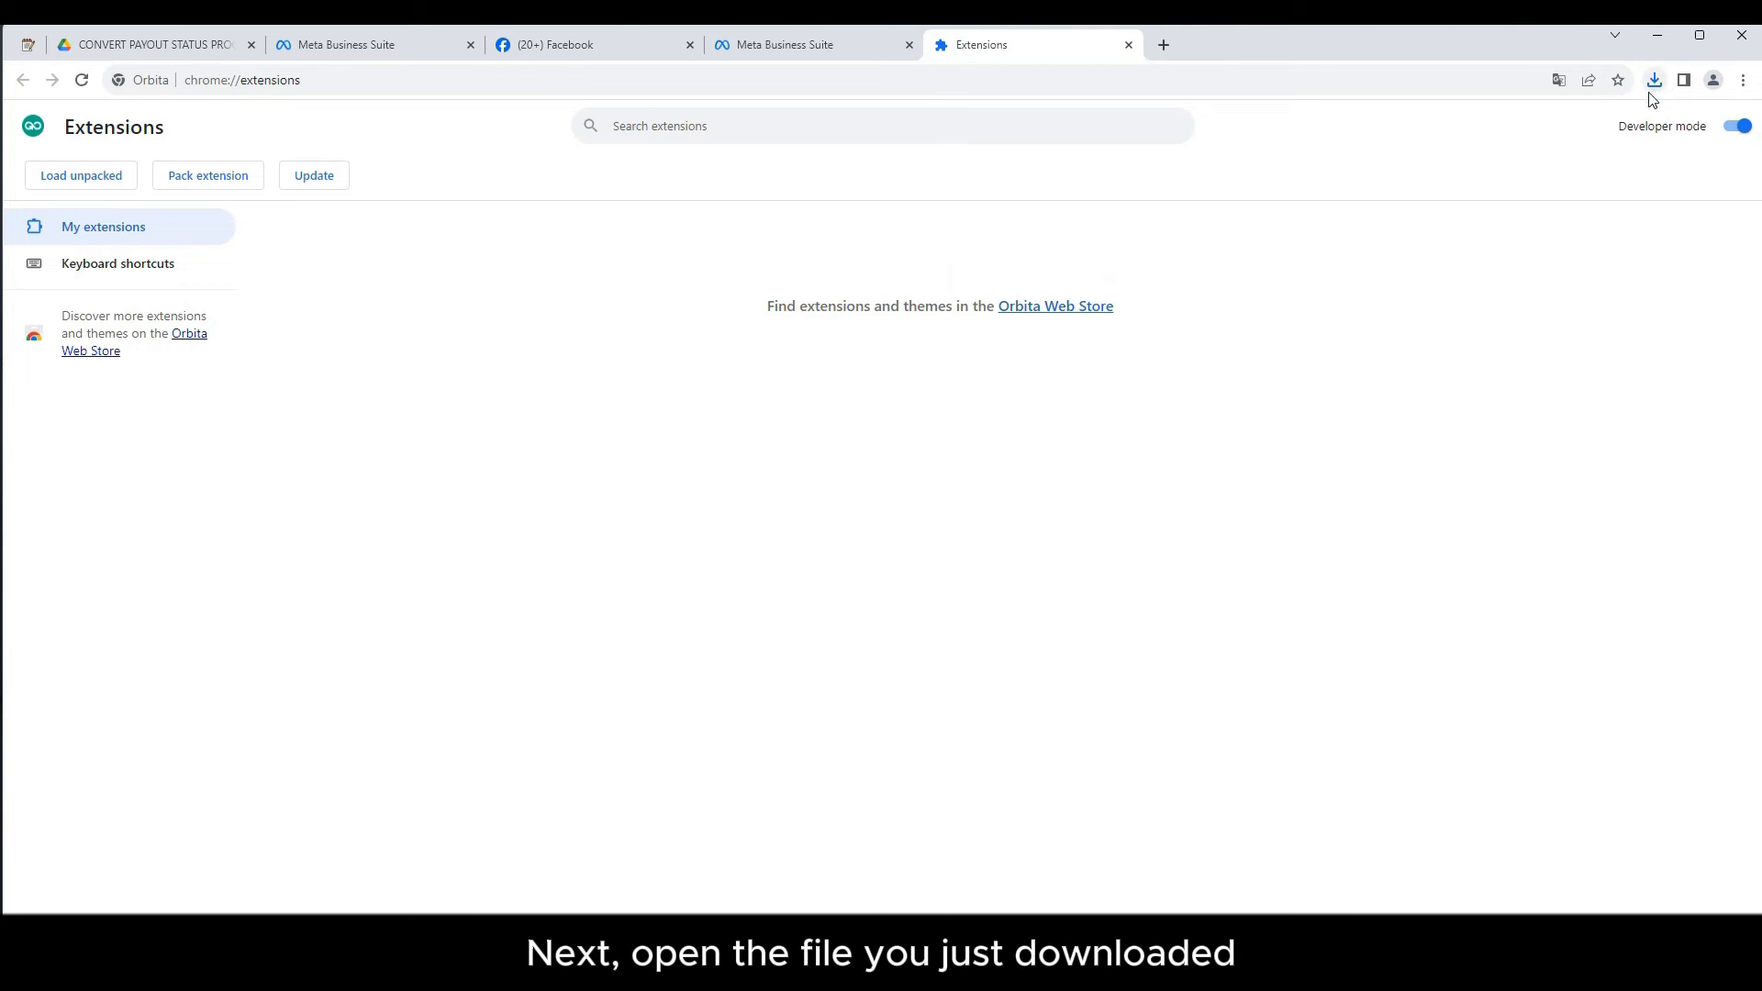
left_click(1657, 80)
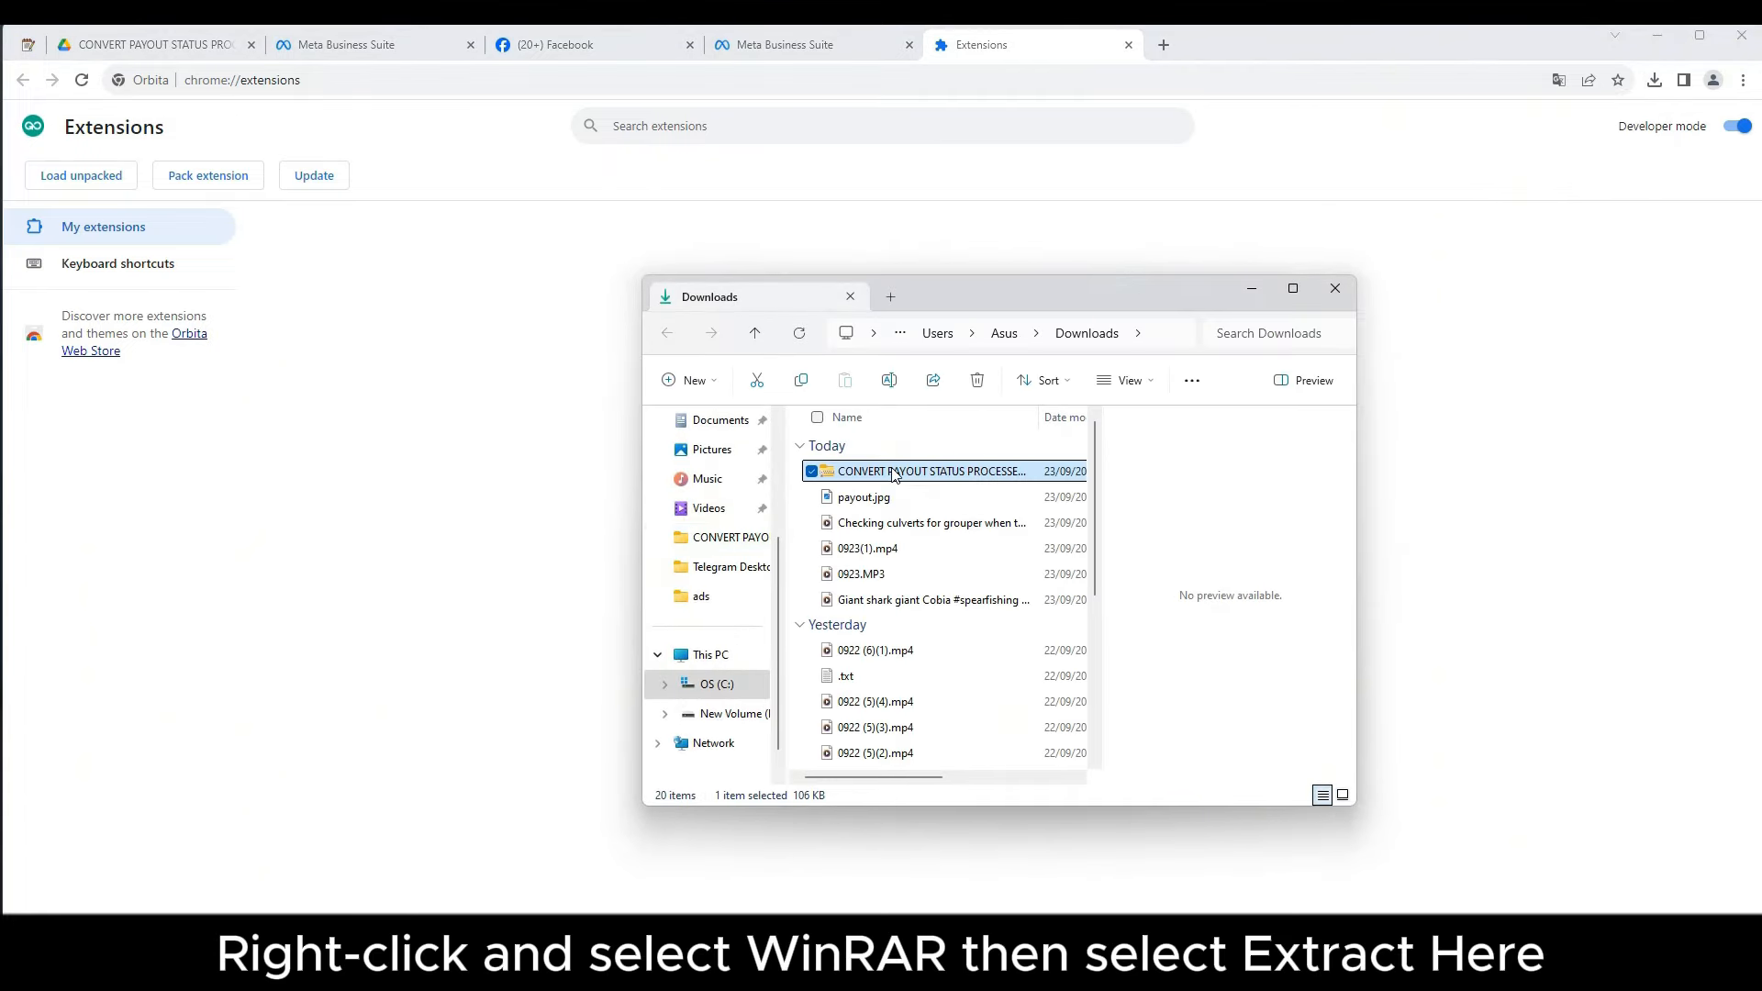
- Extract the payout zip into Downloads with WinRAR and open the extracted folder
right_click(928, 470)
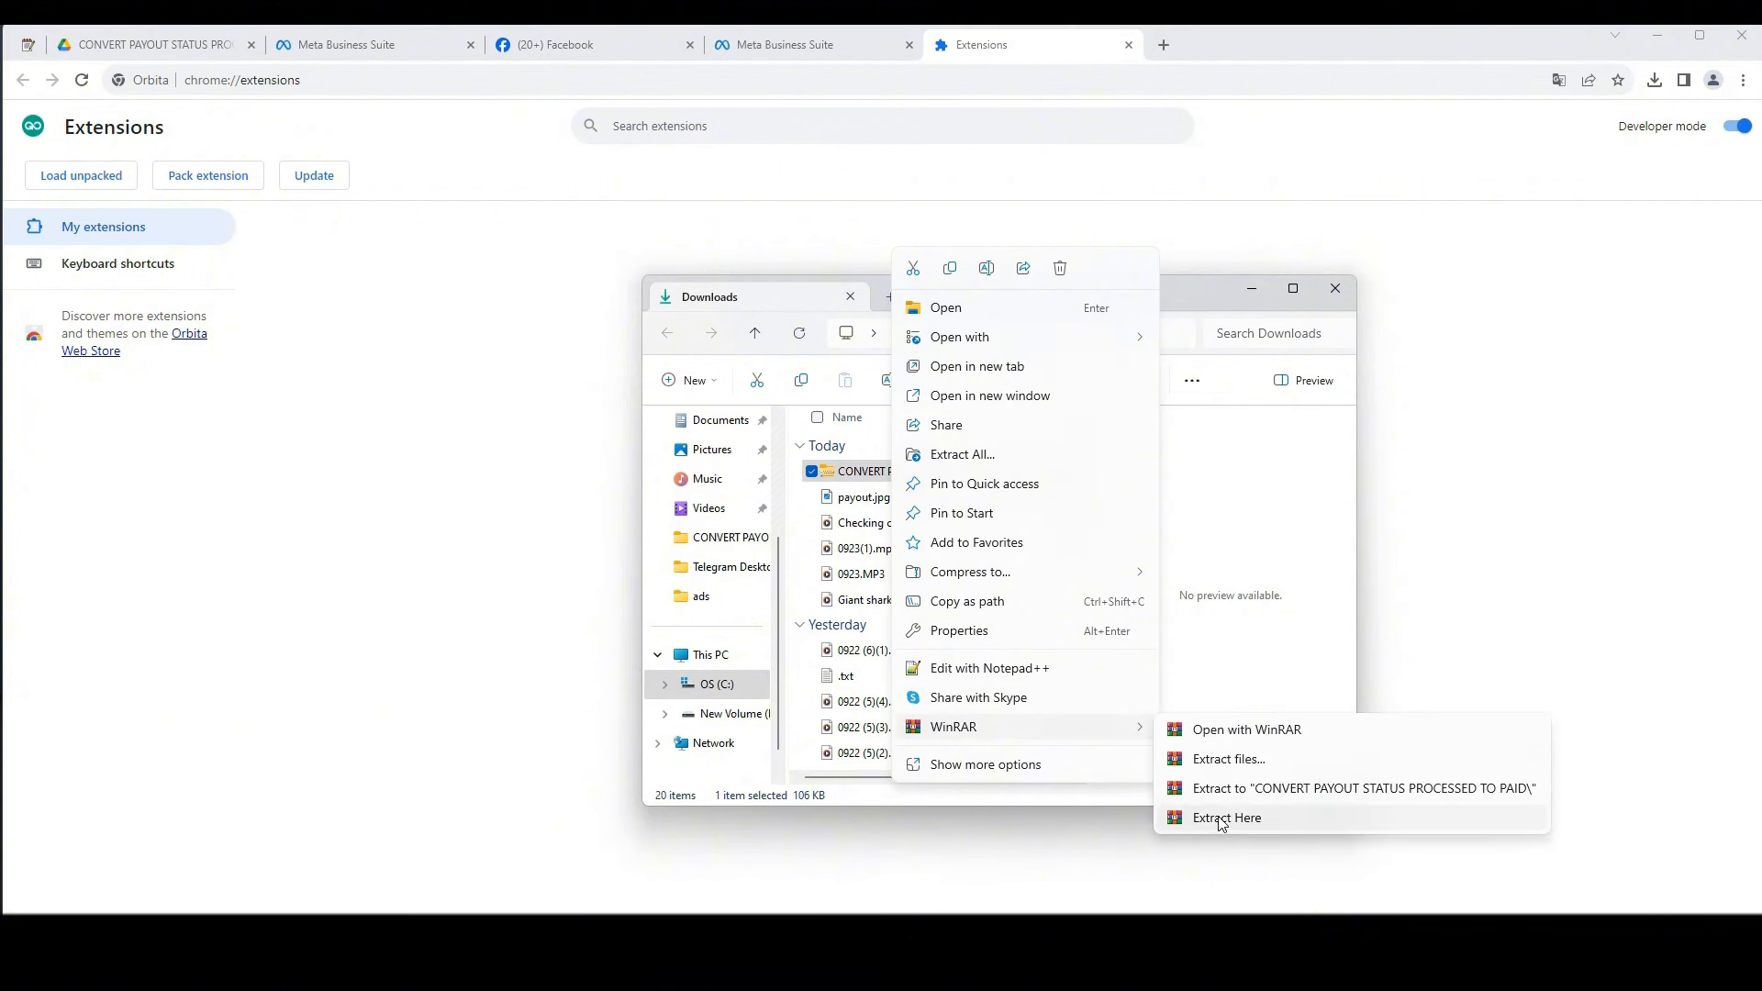
left_click(1227, 817)
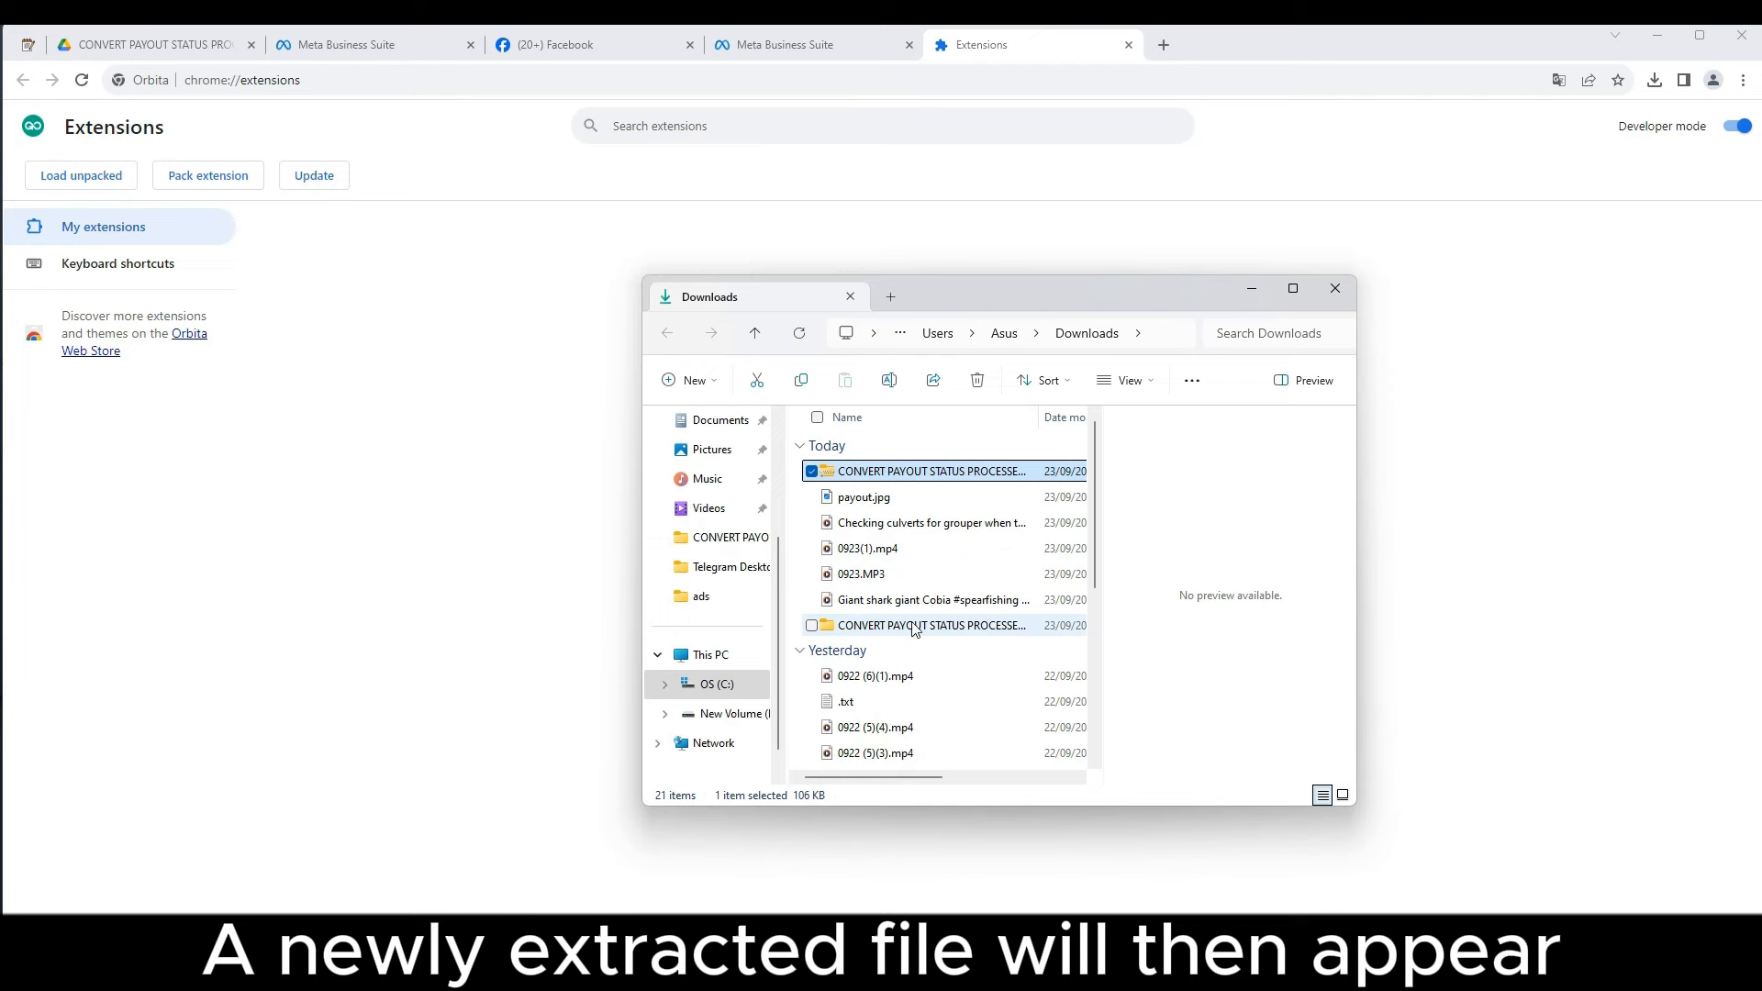
double_click(931, 471)
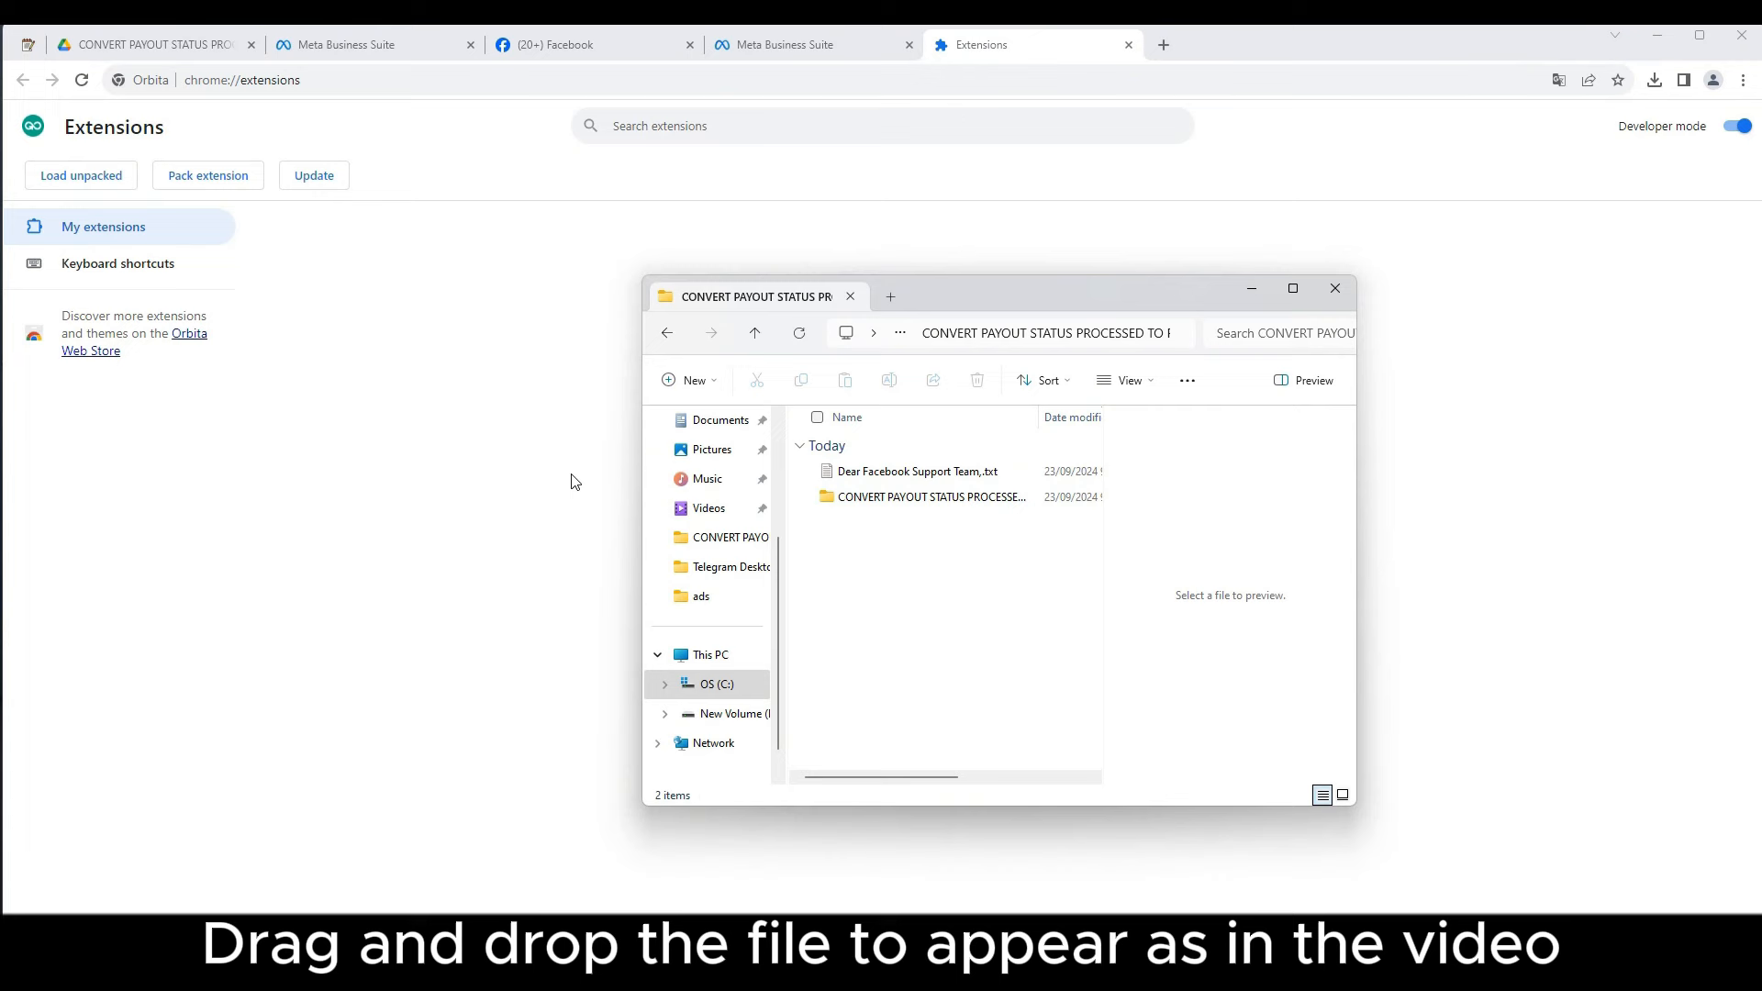
mouse_move(472, 312)
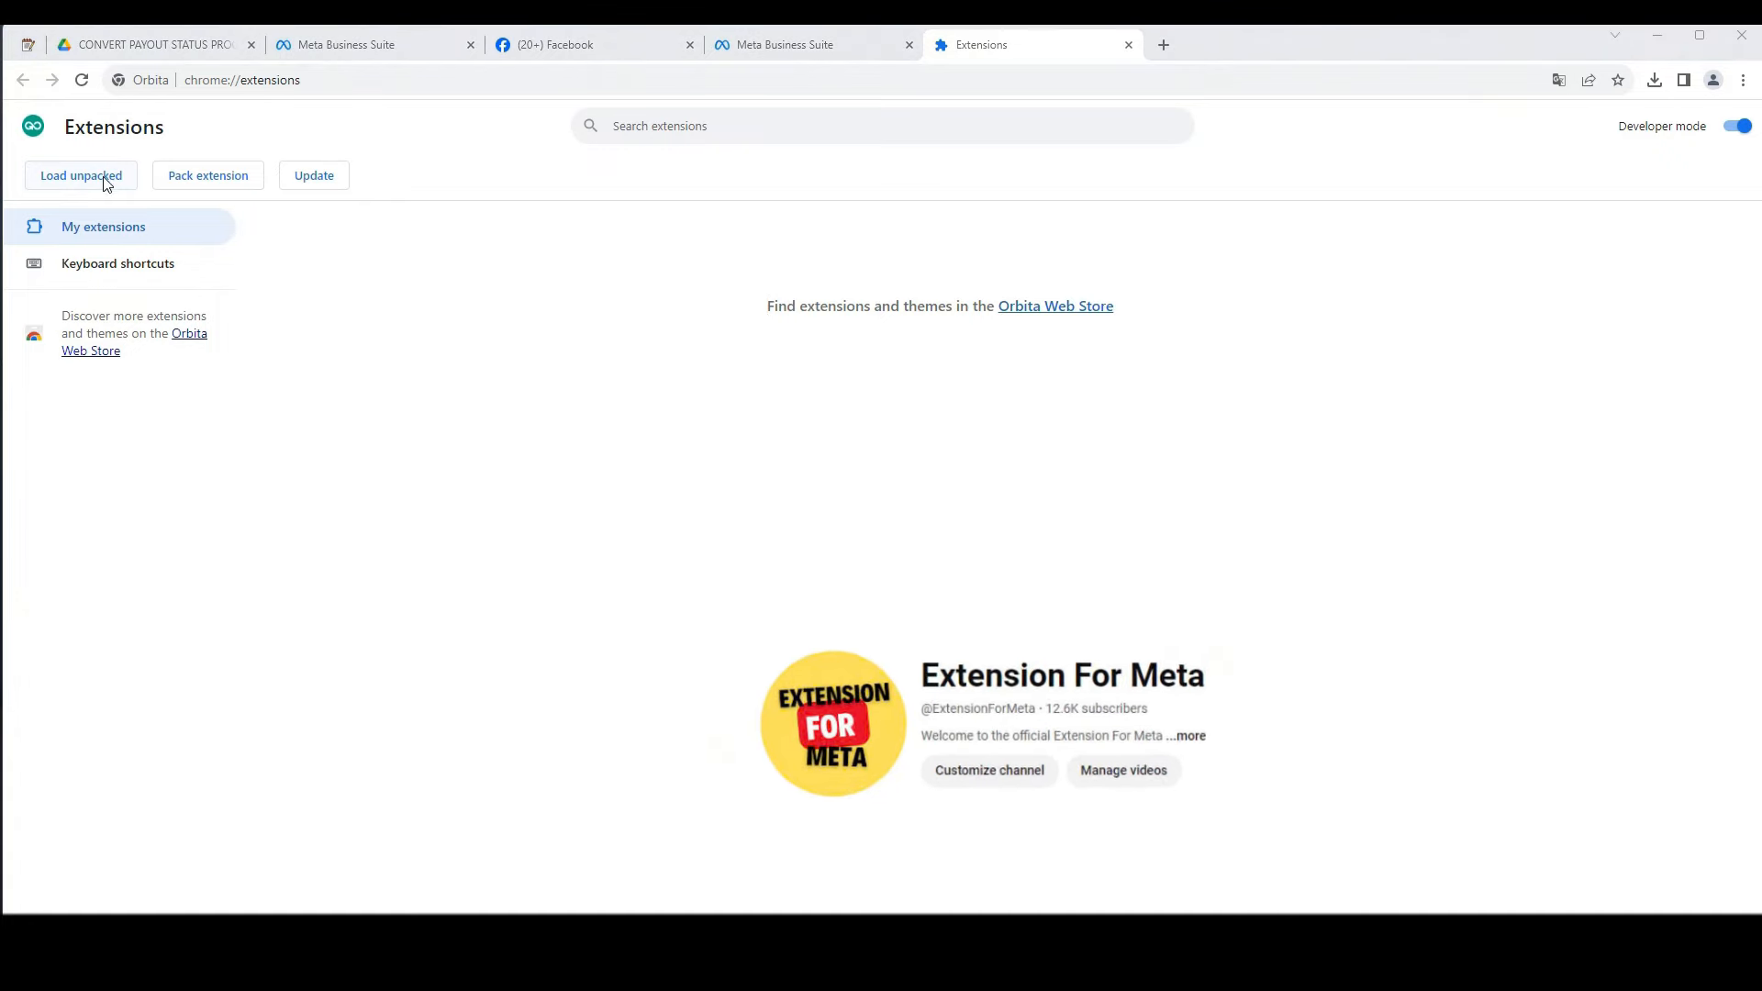
- Load the extracted payout folder as an unpacked extension and close the folder picker
left_click(81, 175)
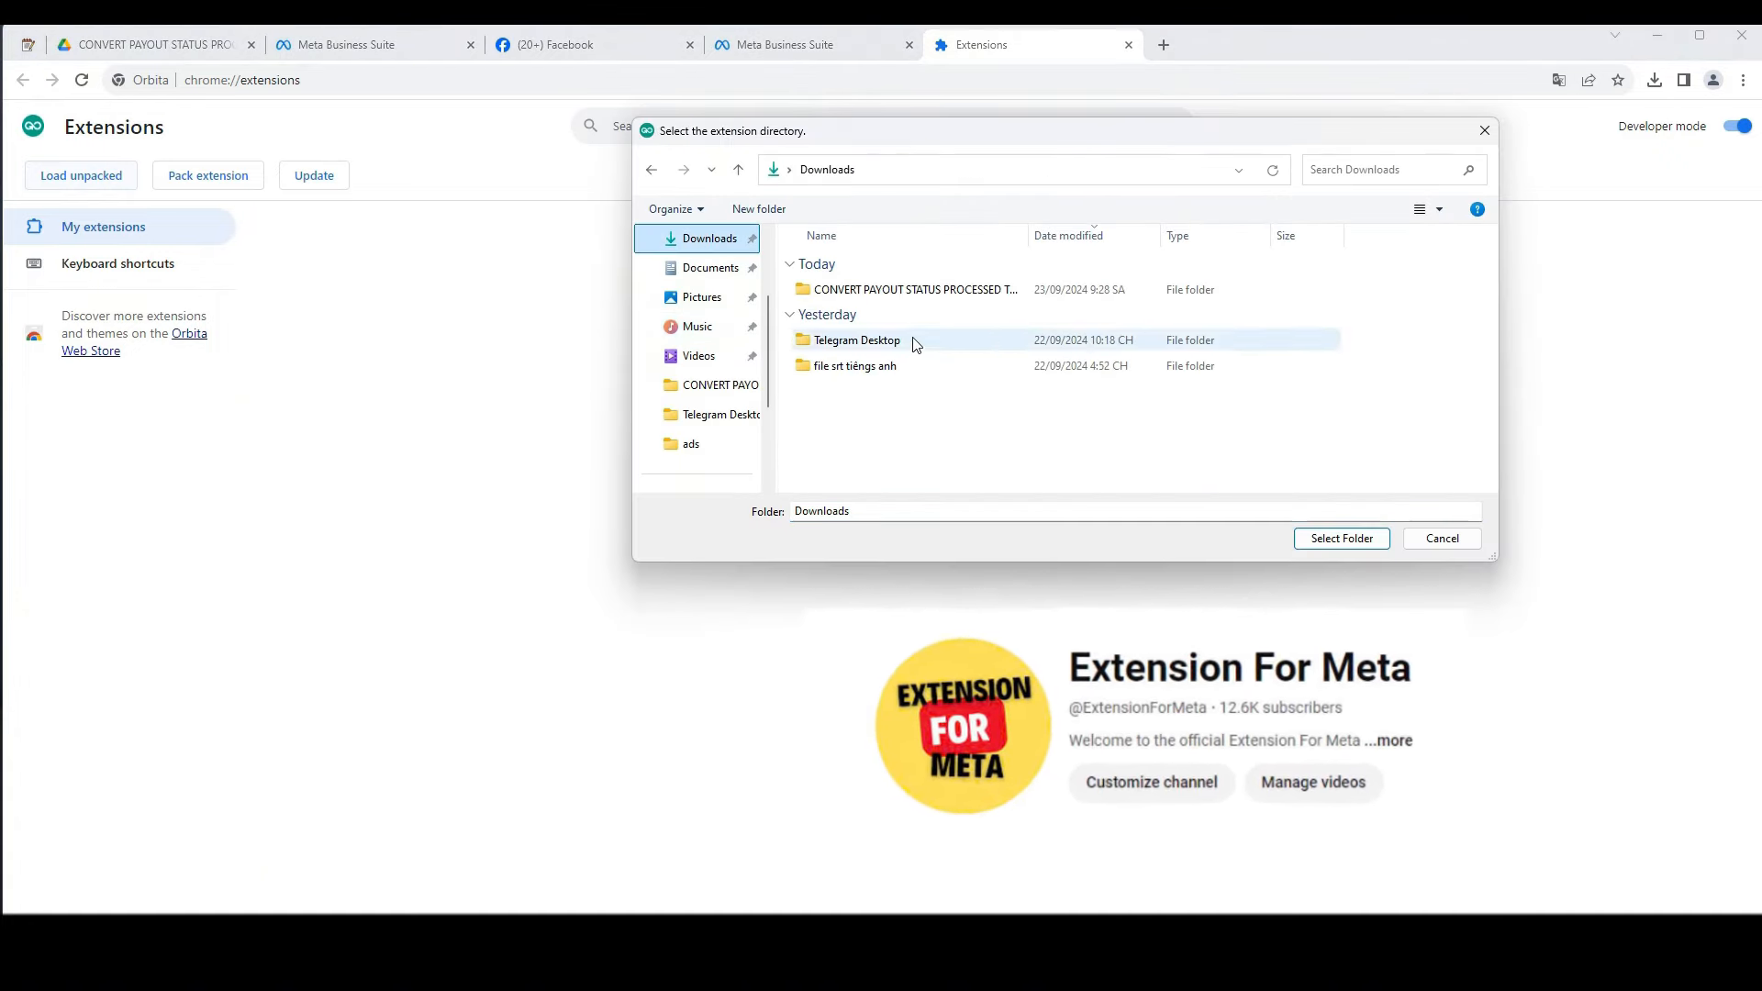
left_click(913, 289)
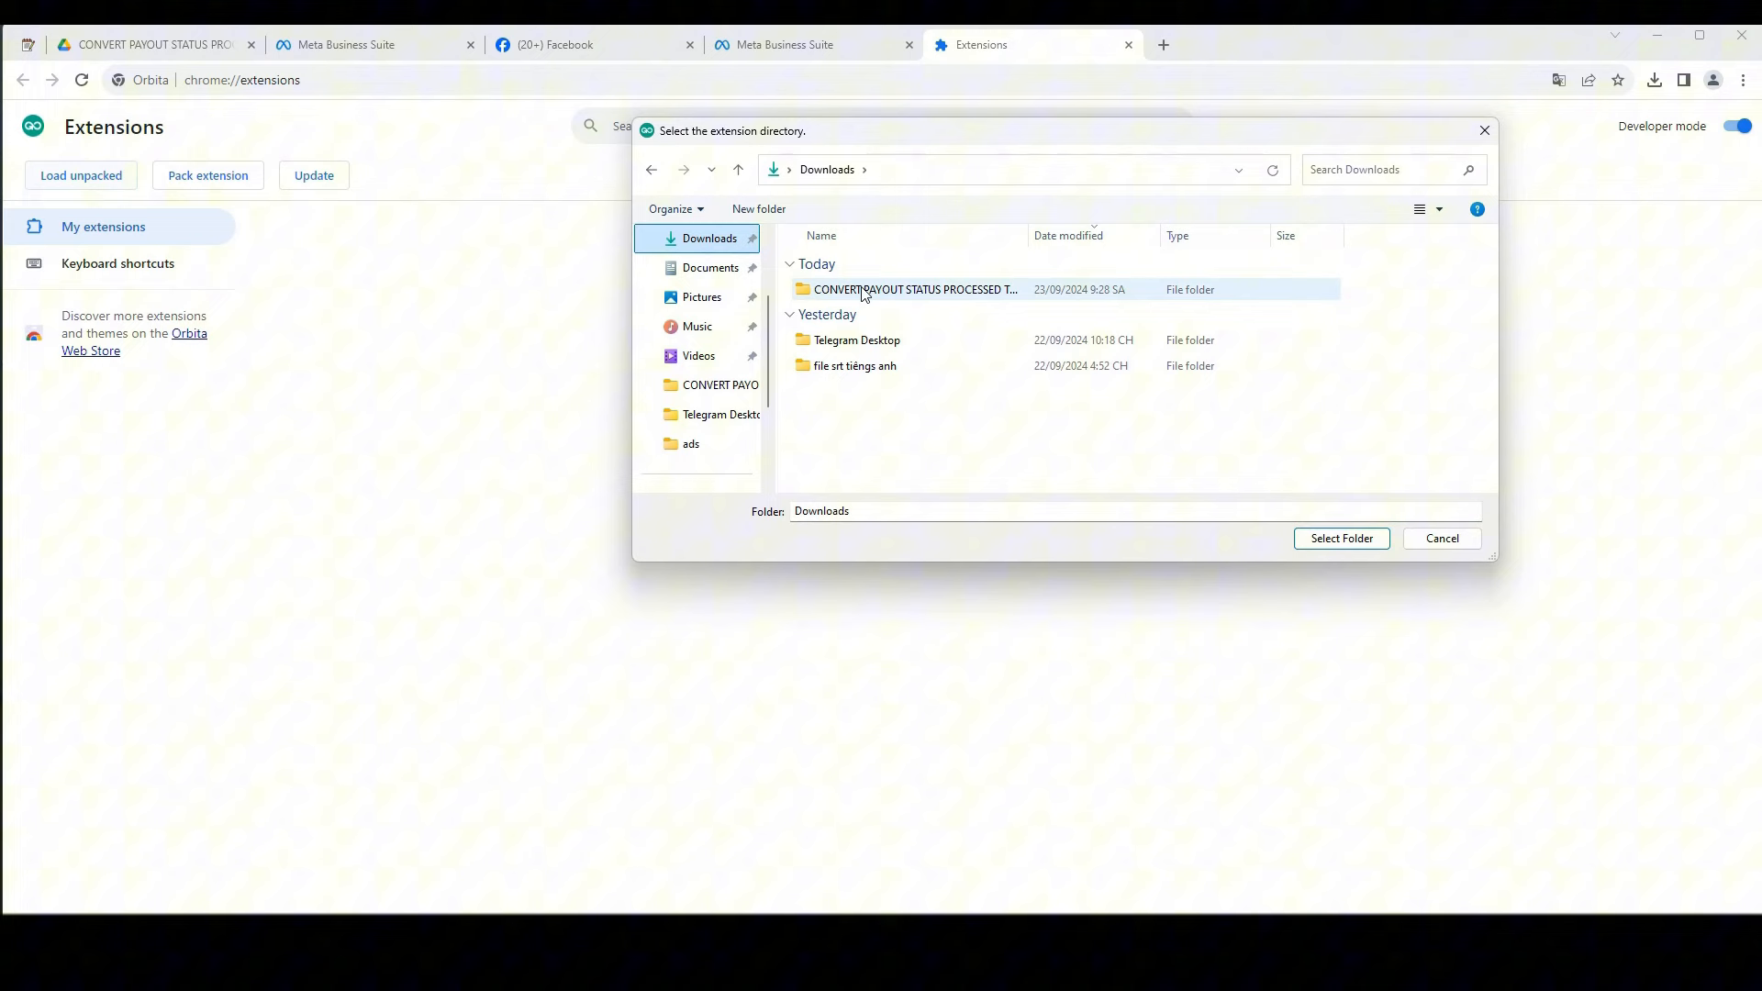
double_click(913, 289)
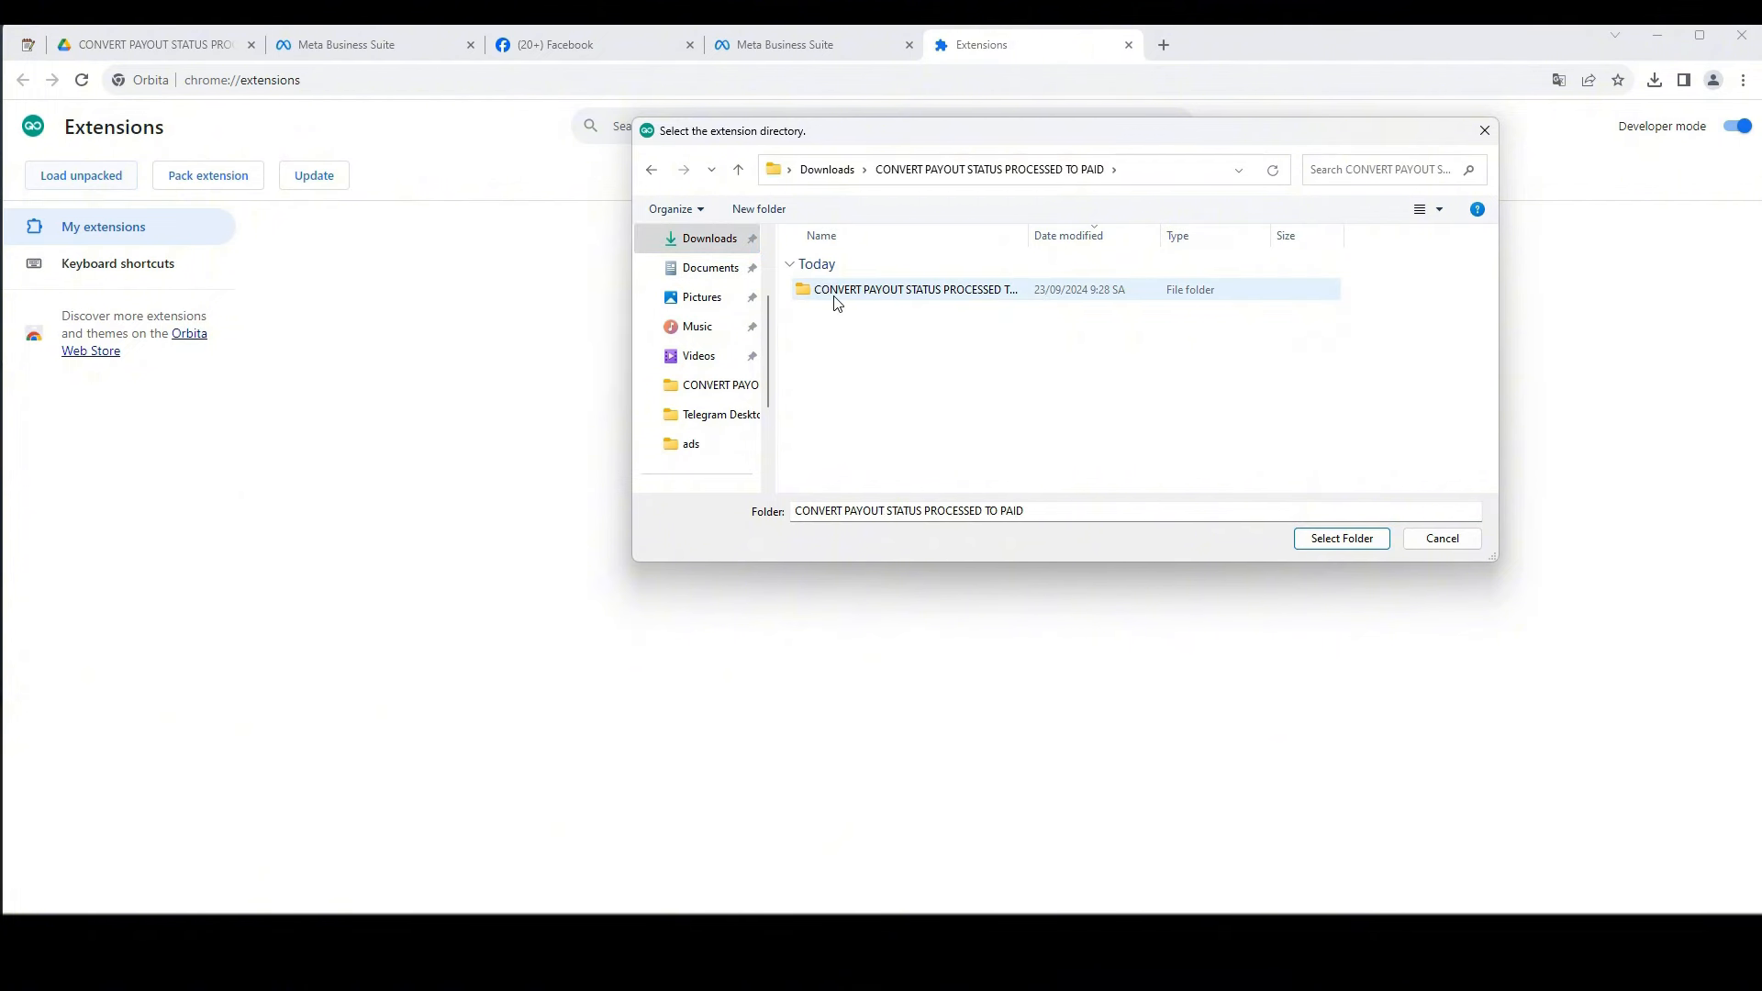
left_click_drag(910, 289, 511, 337)
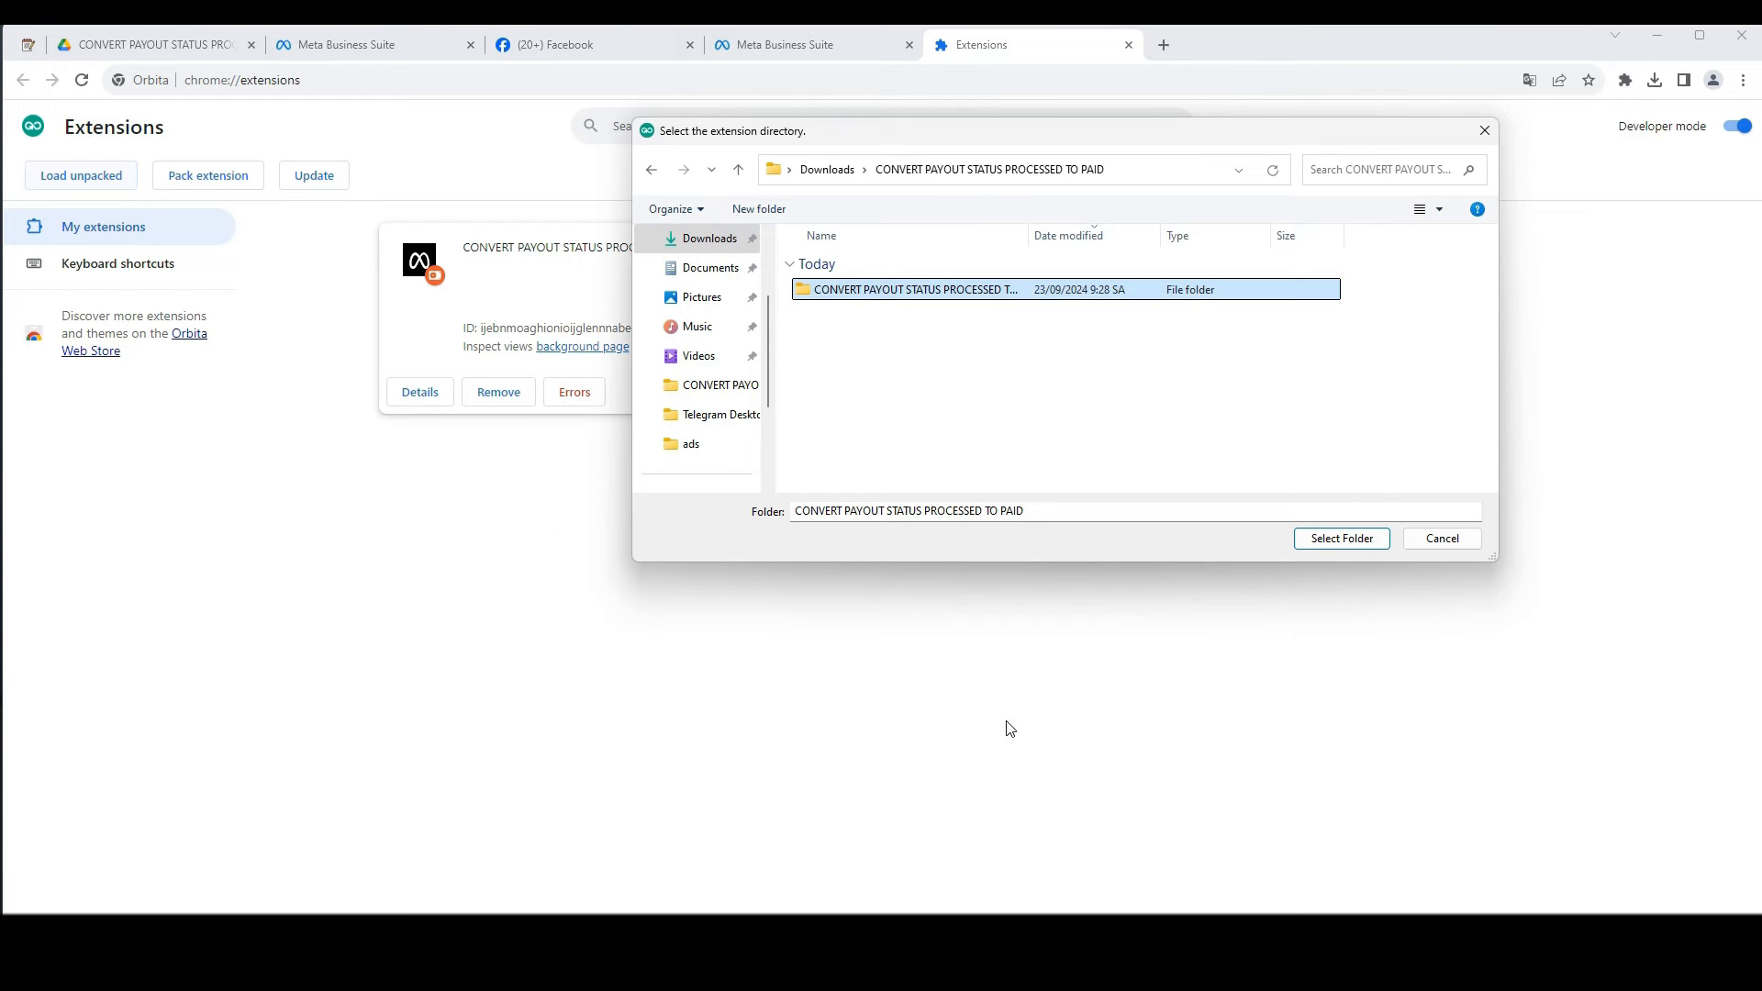
mouse_move(1484, 131)
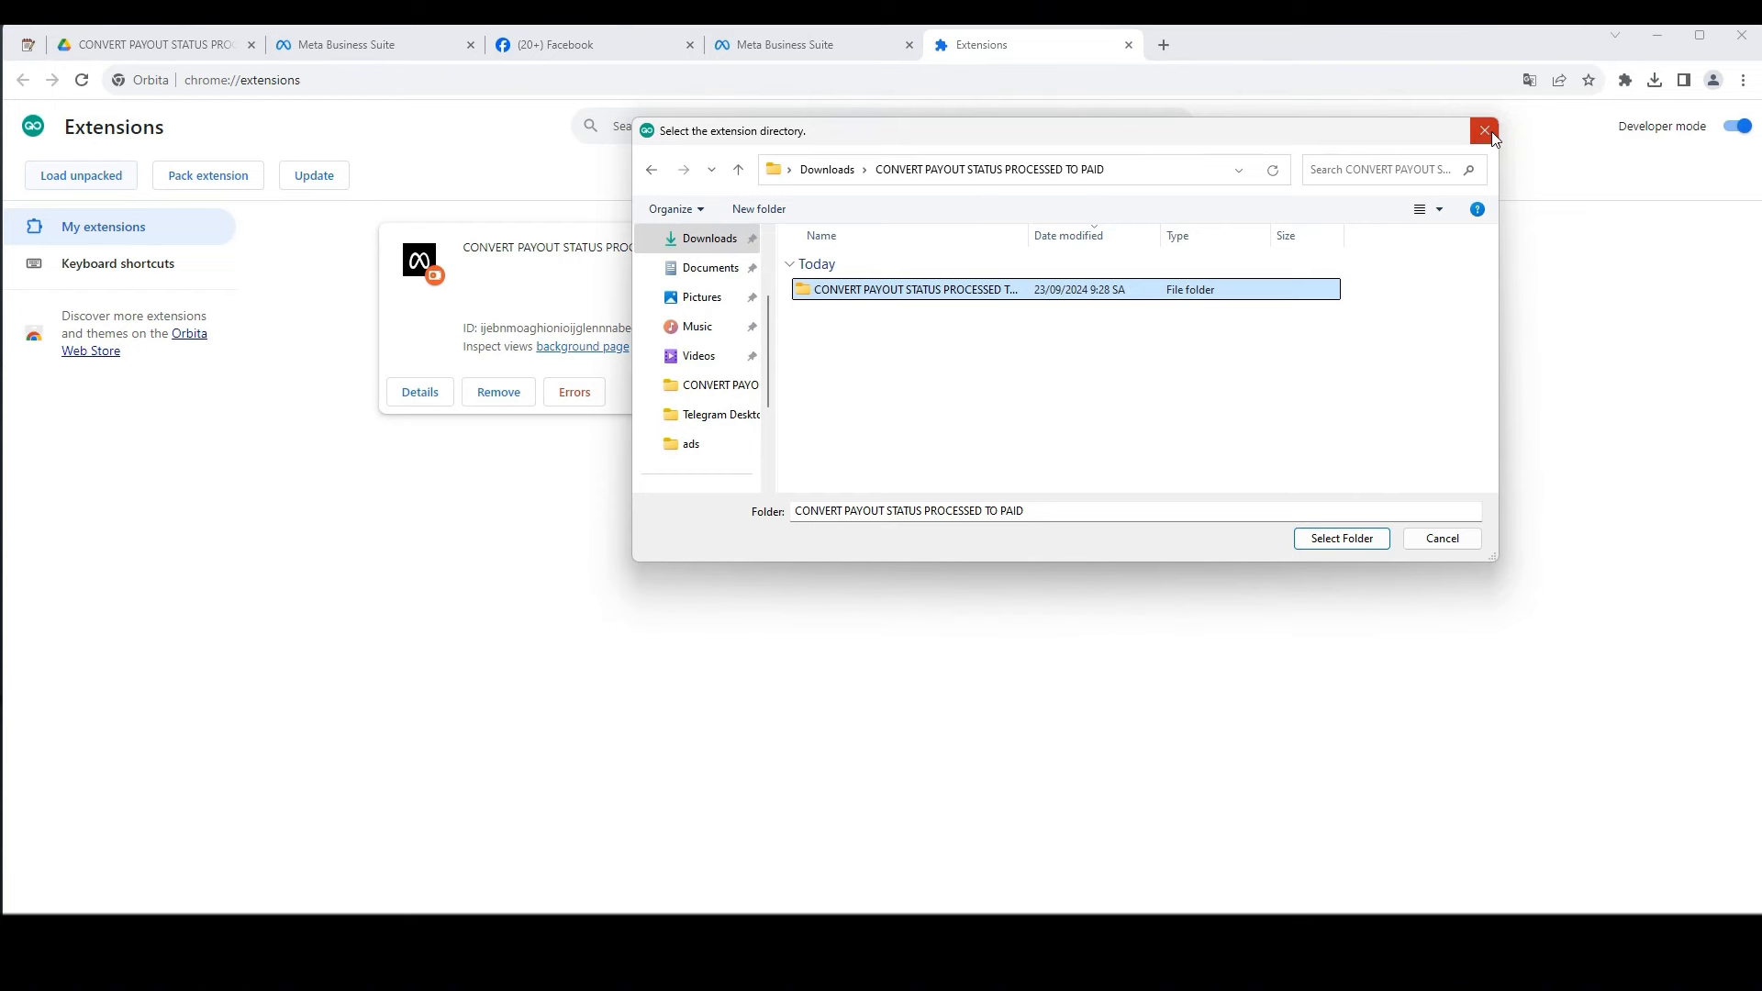
left_click(1483, 130)
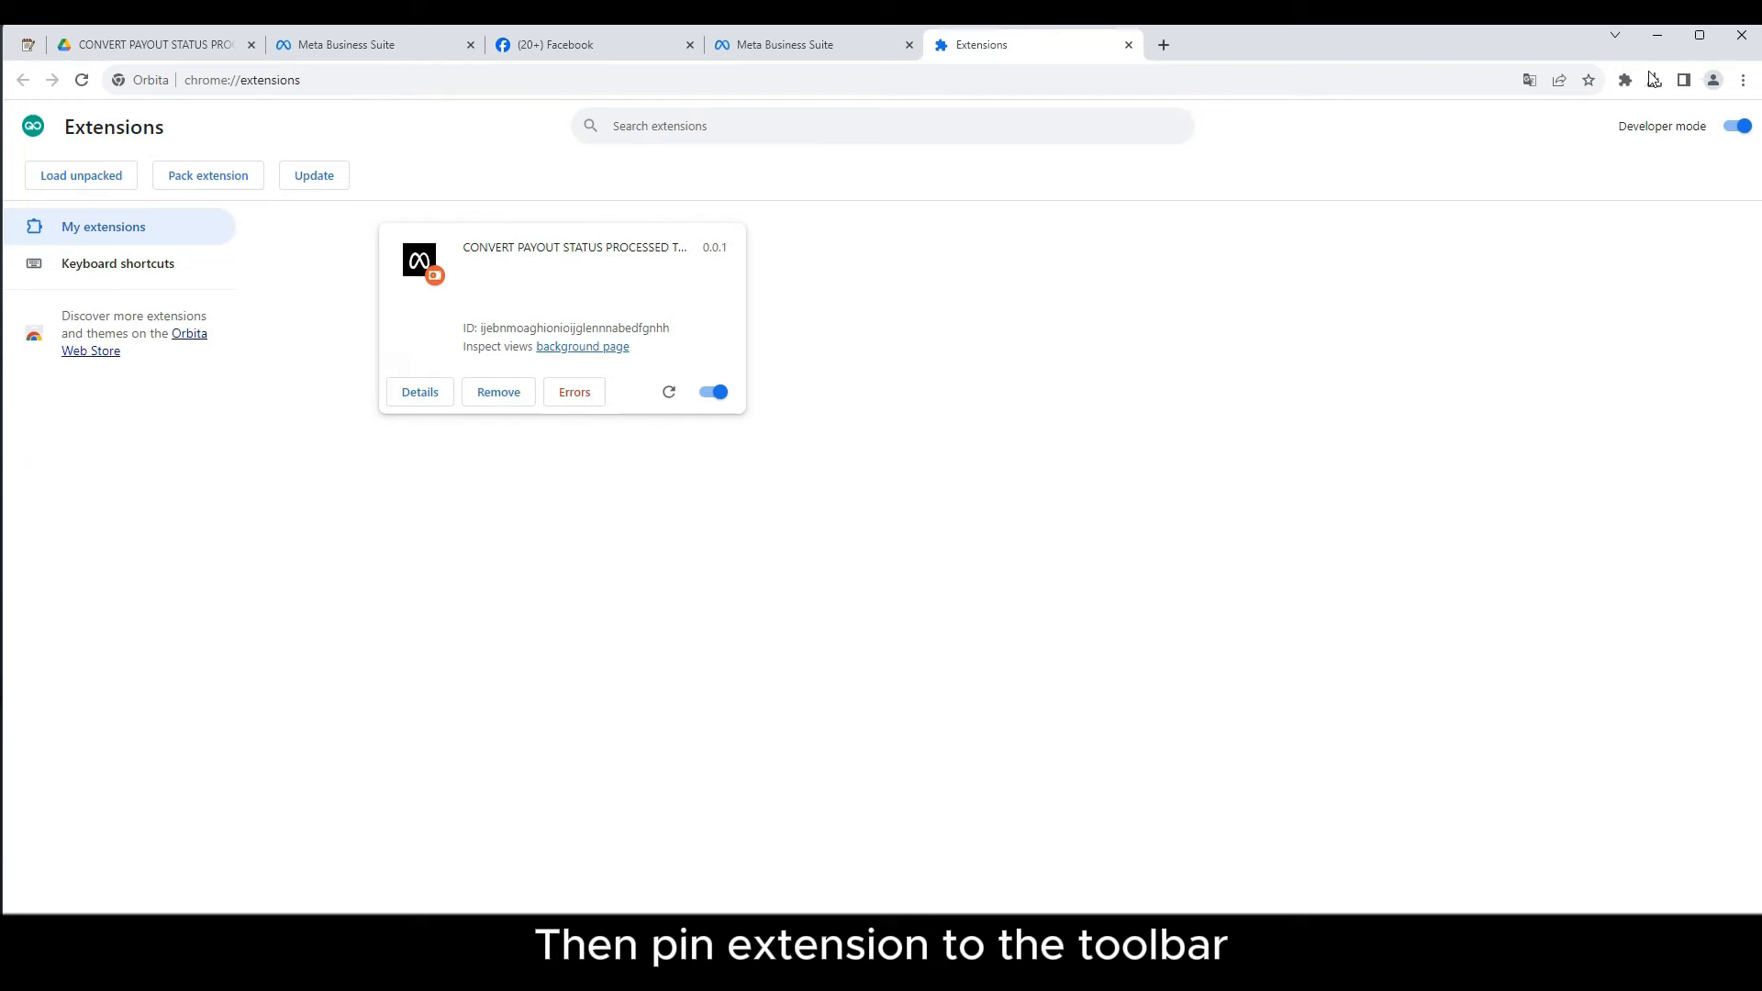
- Pin CONVERT PAYOUT STATUS PROCESSED TO PAID from the Extensions toolbar menu
left_click(1624, 80)
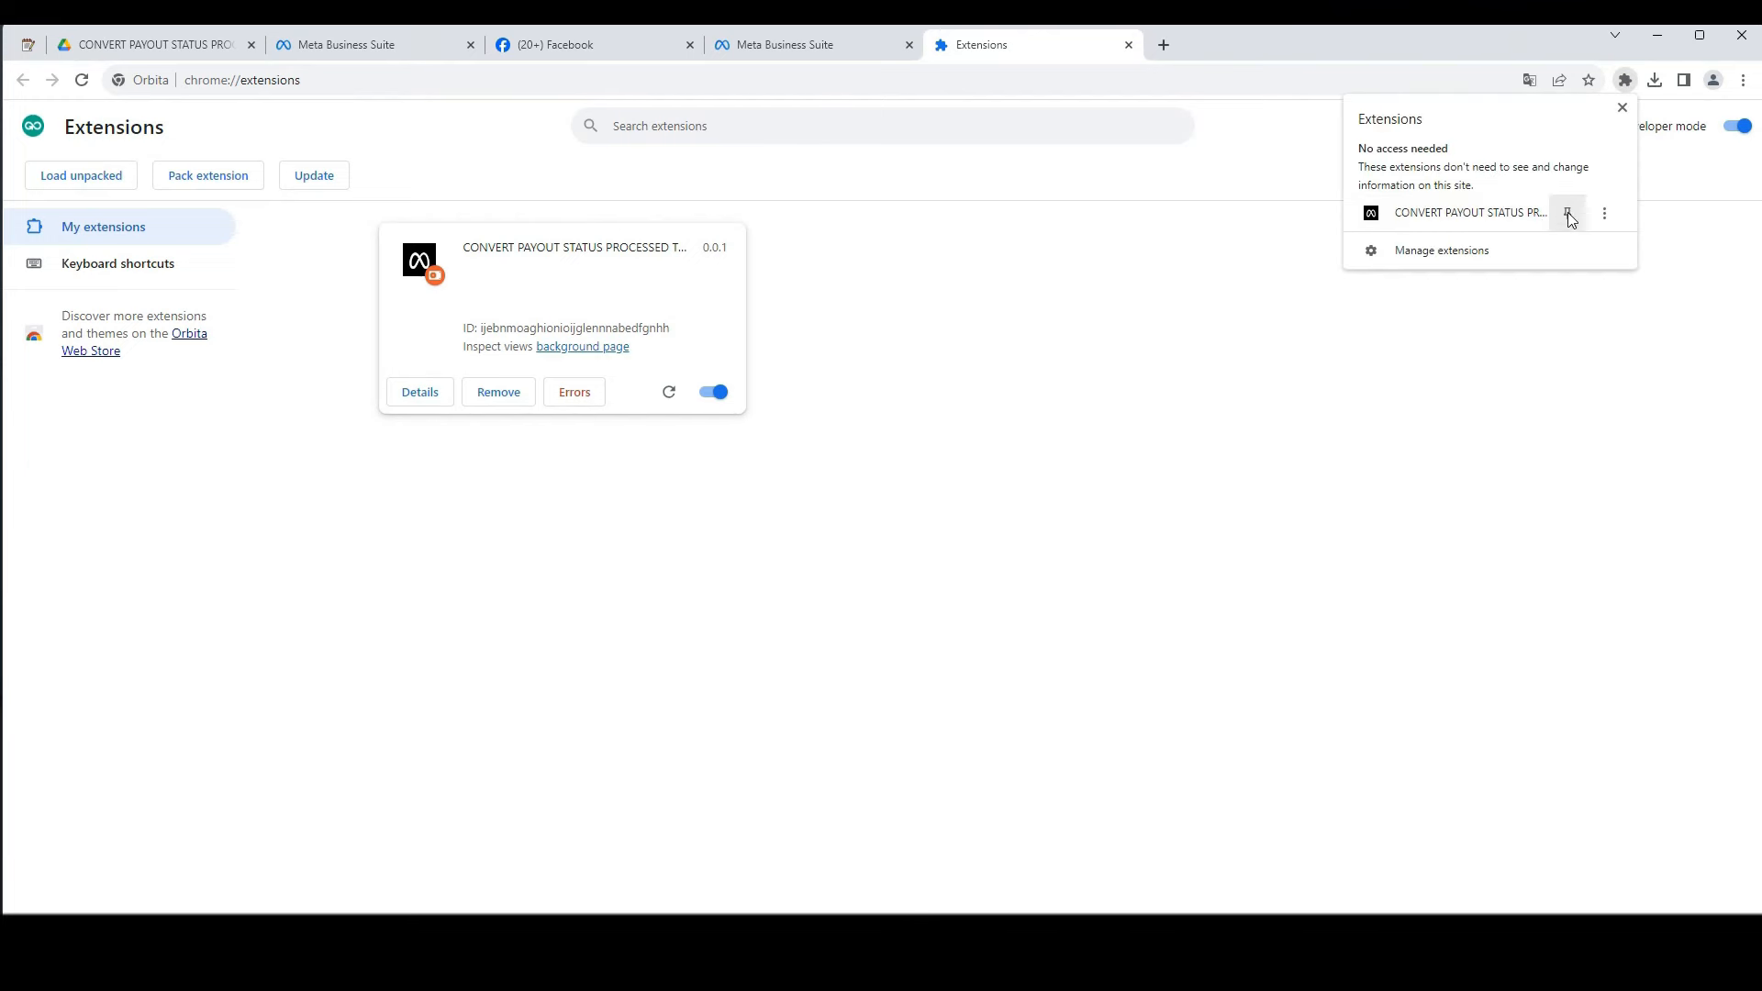
left_click(1567, 213)
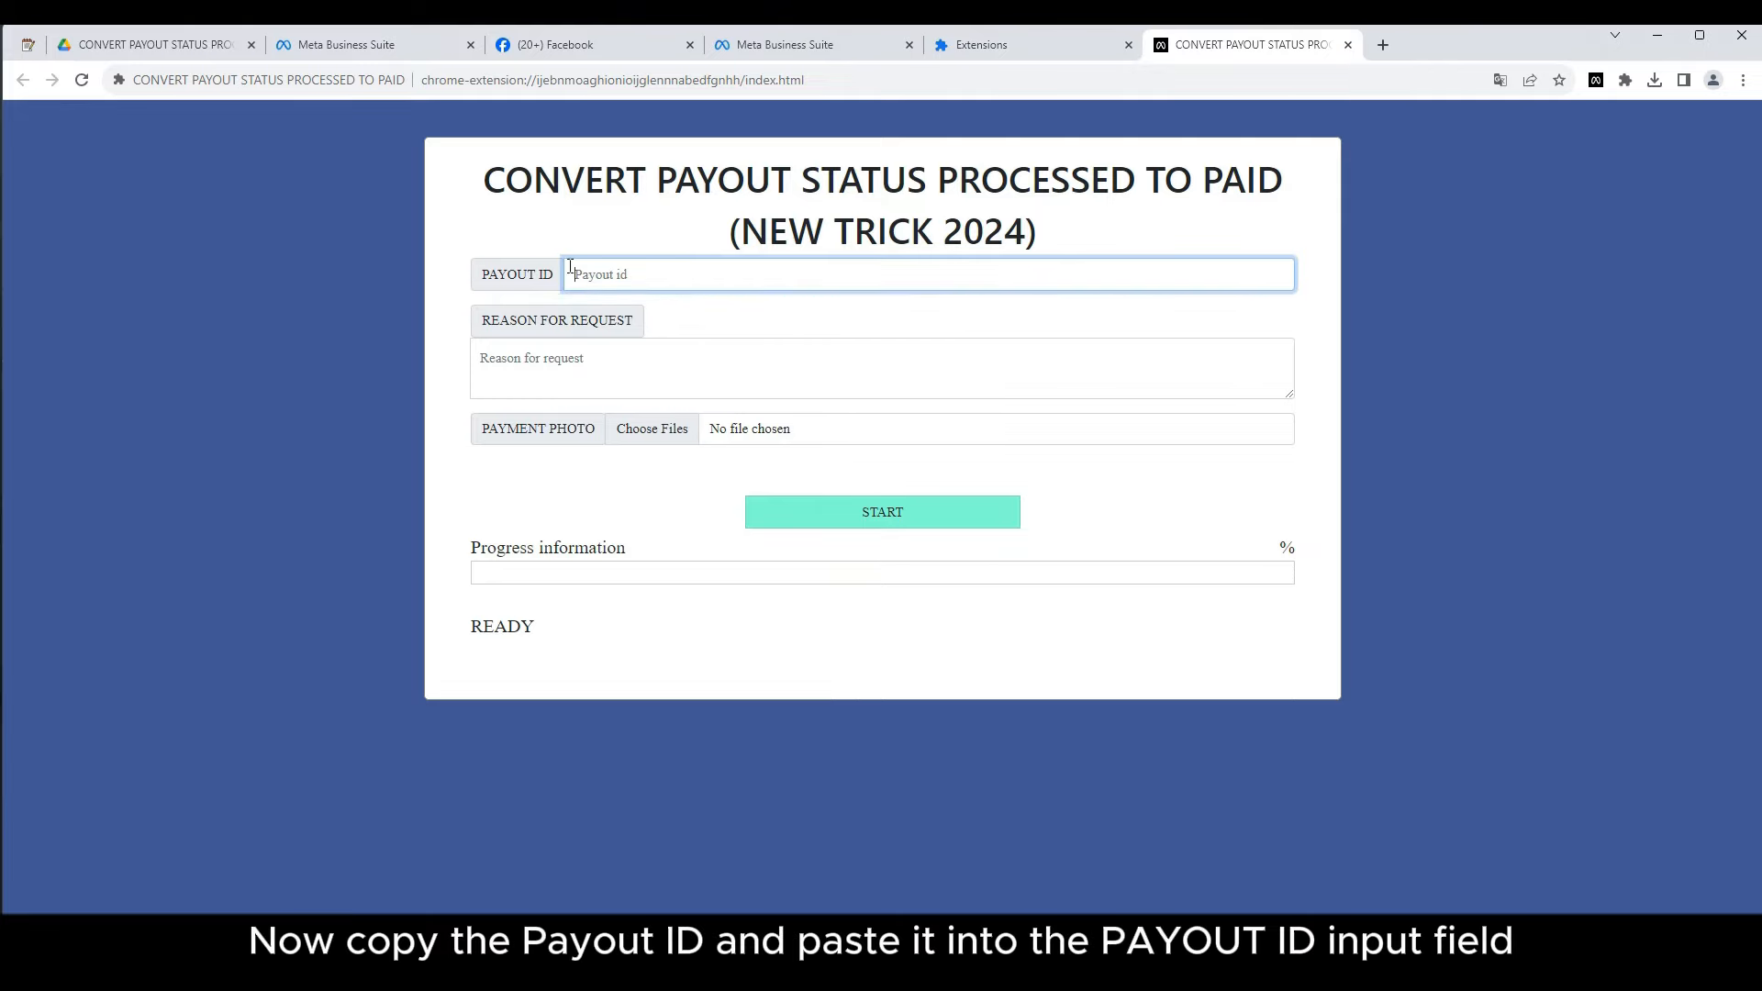
left_click(345, 45)
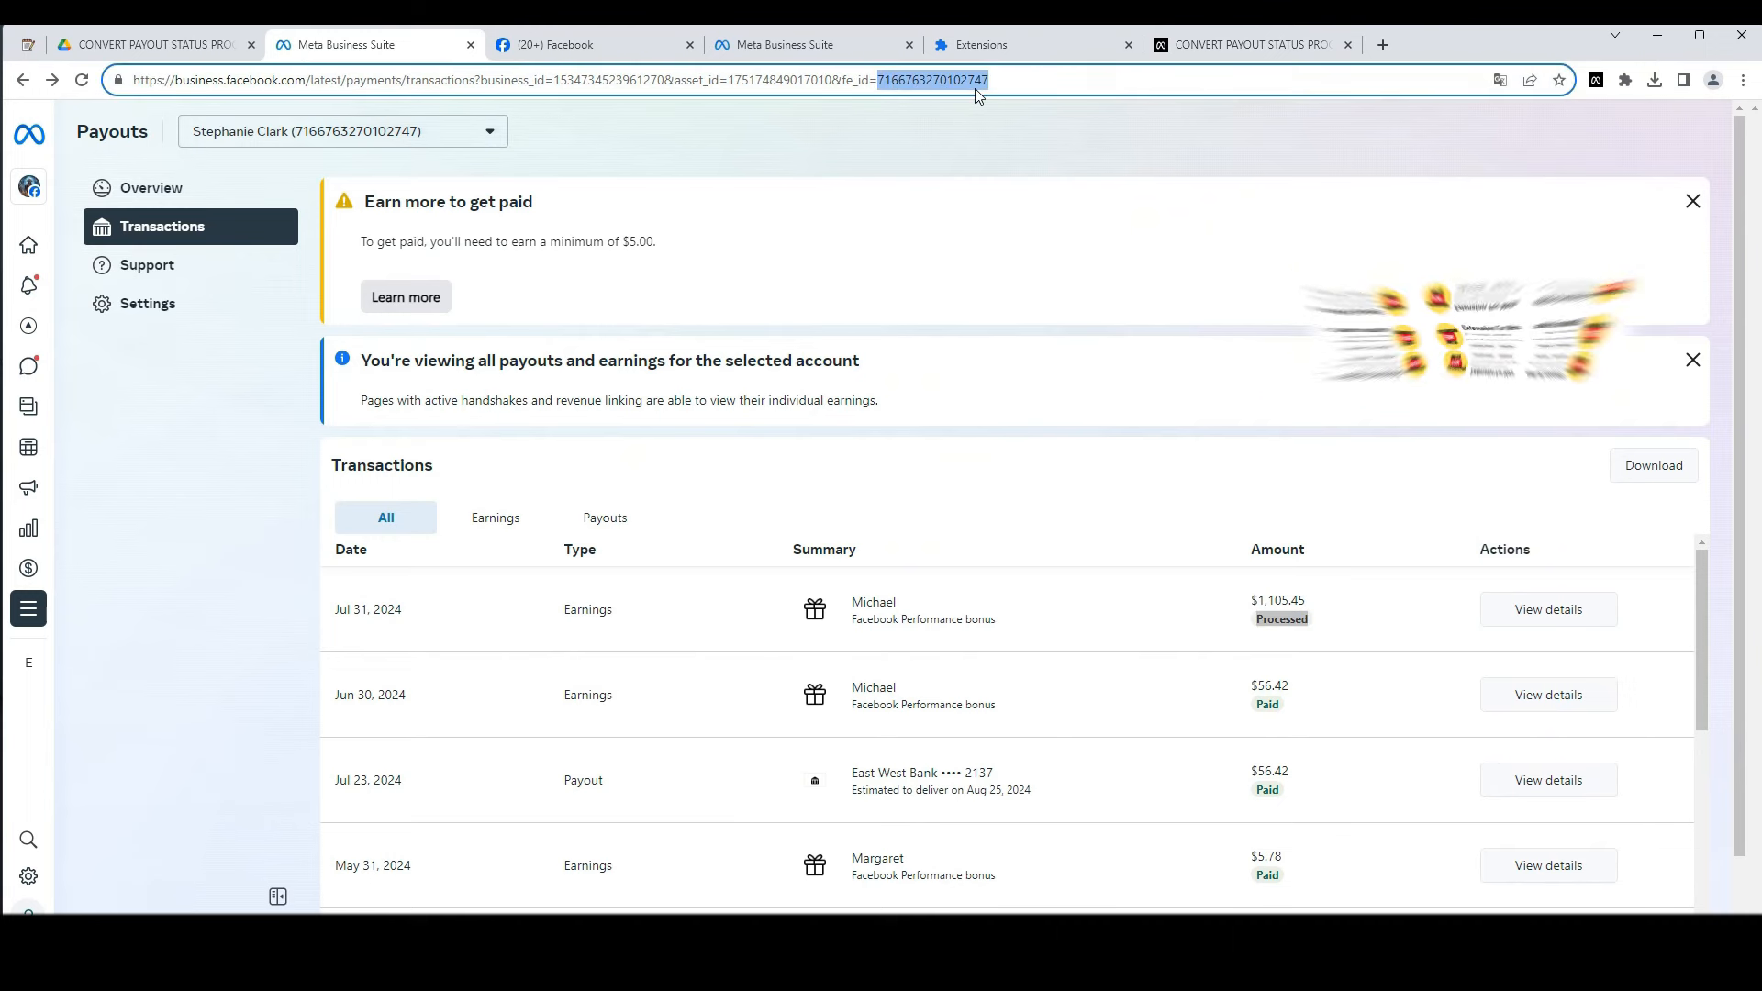
mouse_move(1124, 71)
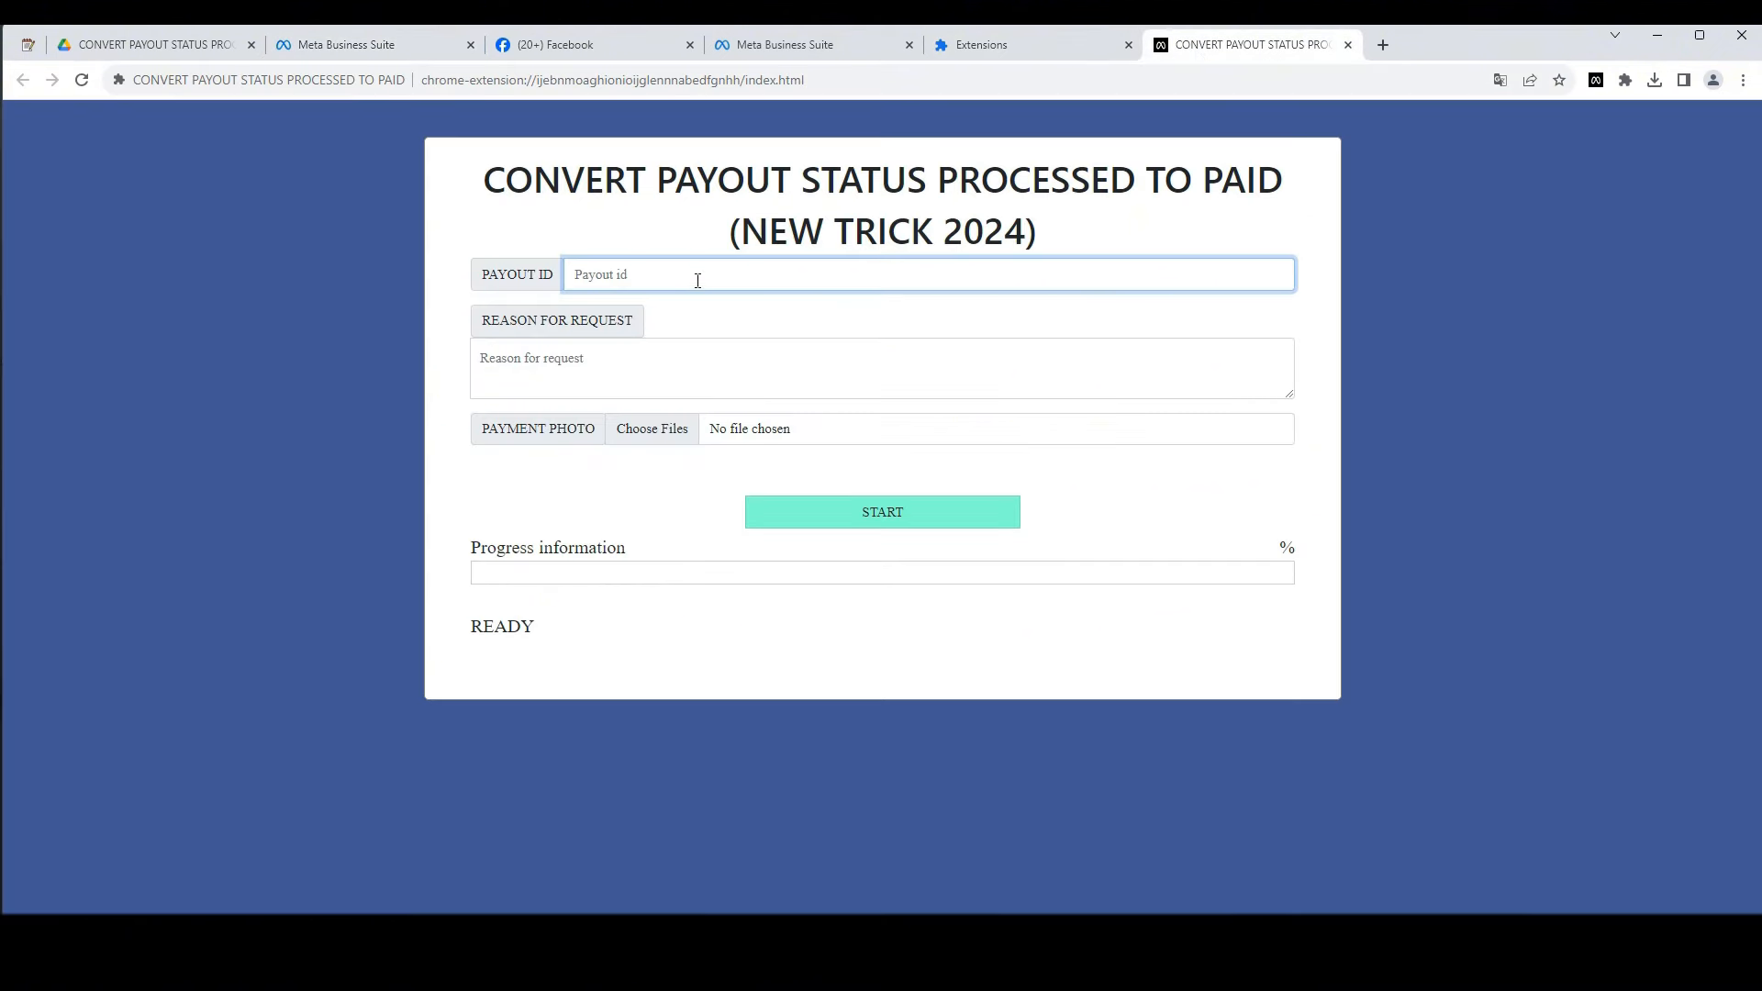
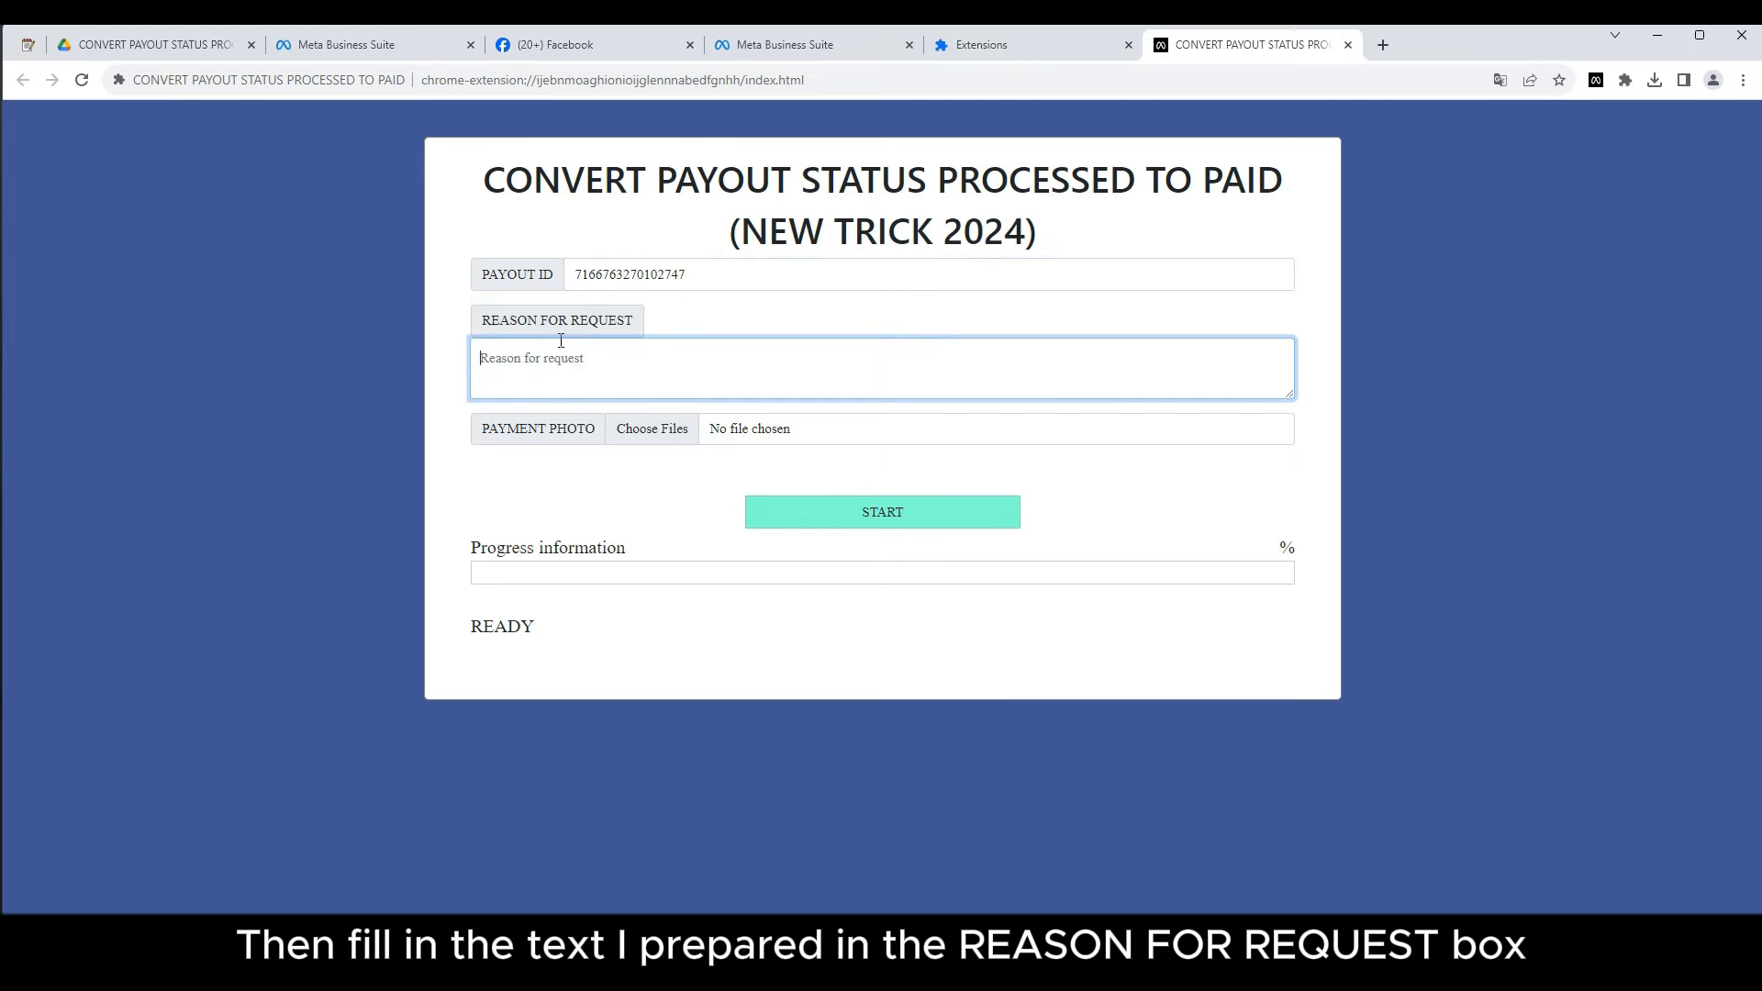
mouse_move(418, 332)
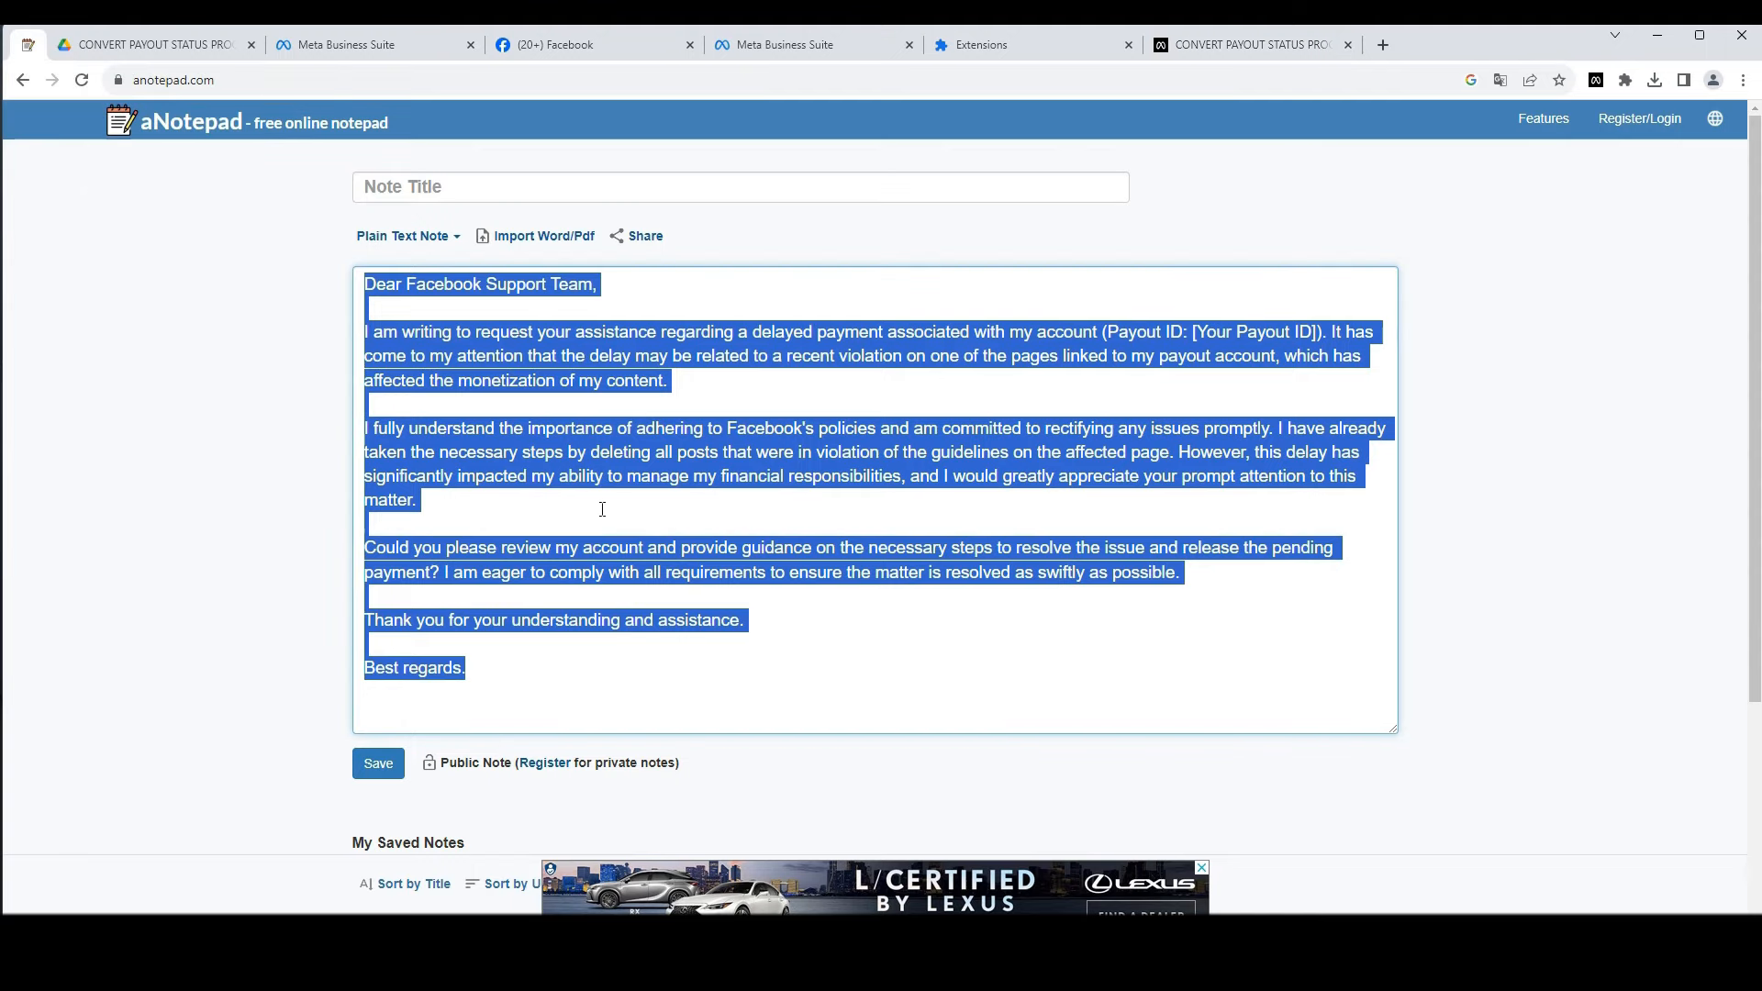
- Paste the aNotepad support letter into the REASON FOR REQUEST box
left_click(1249, 44)
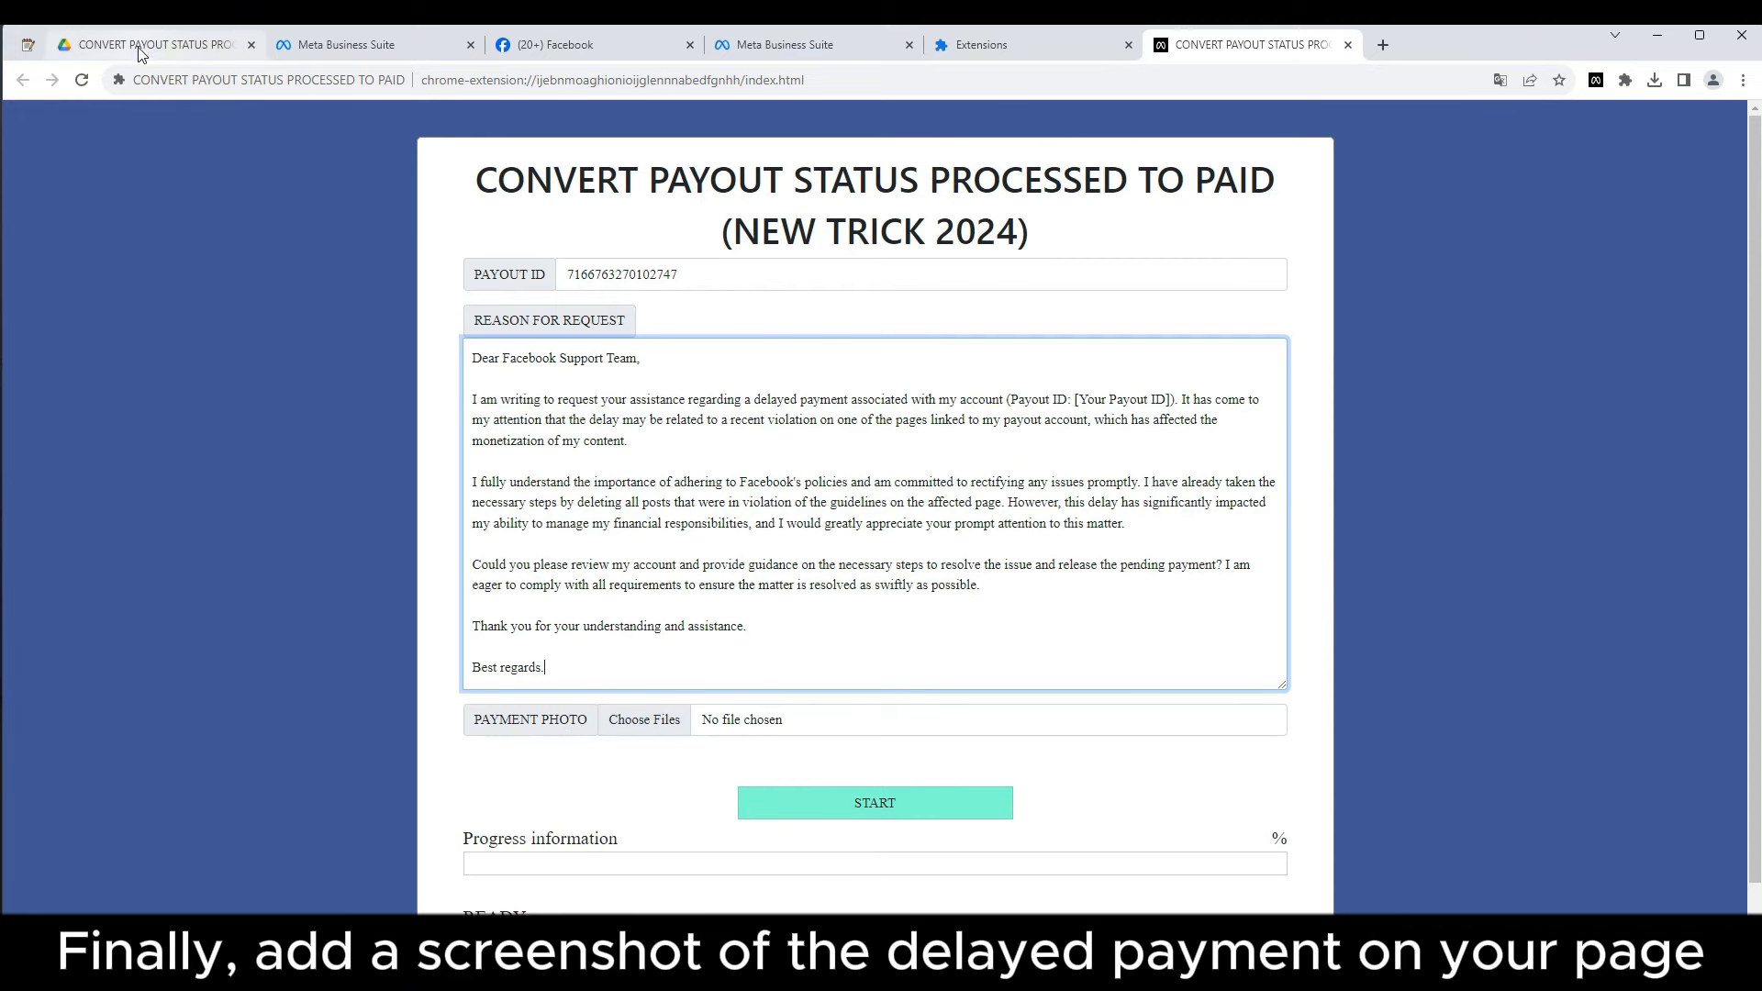
- Attach payout.jpg as the payment photo and start the payout request
left_click(340, 44)
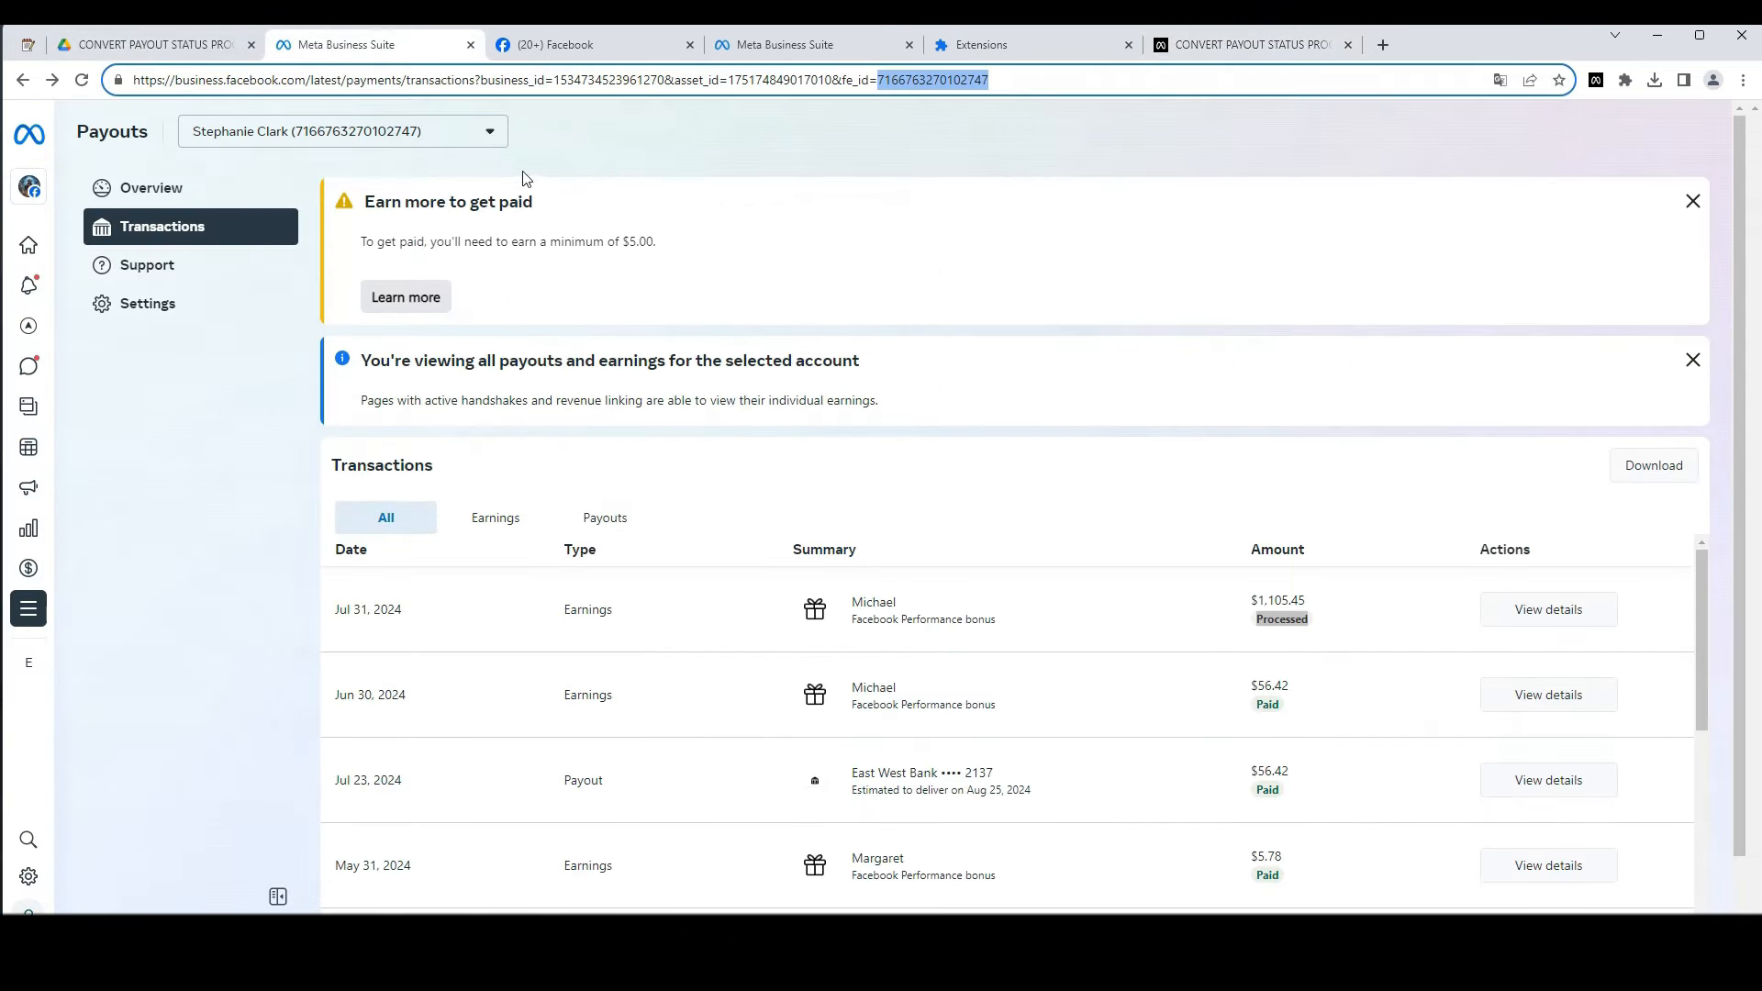
mouse_move(480, 166)
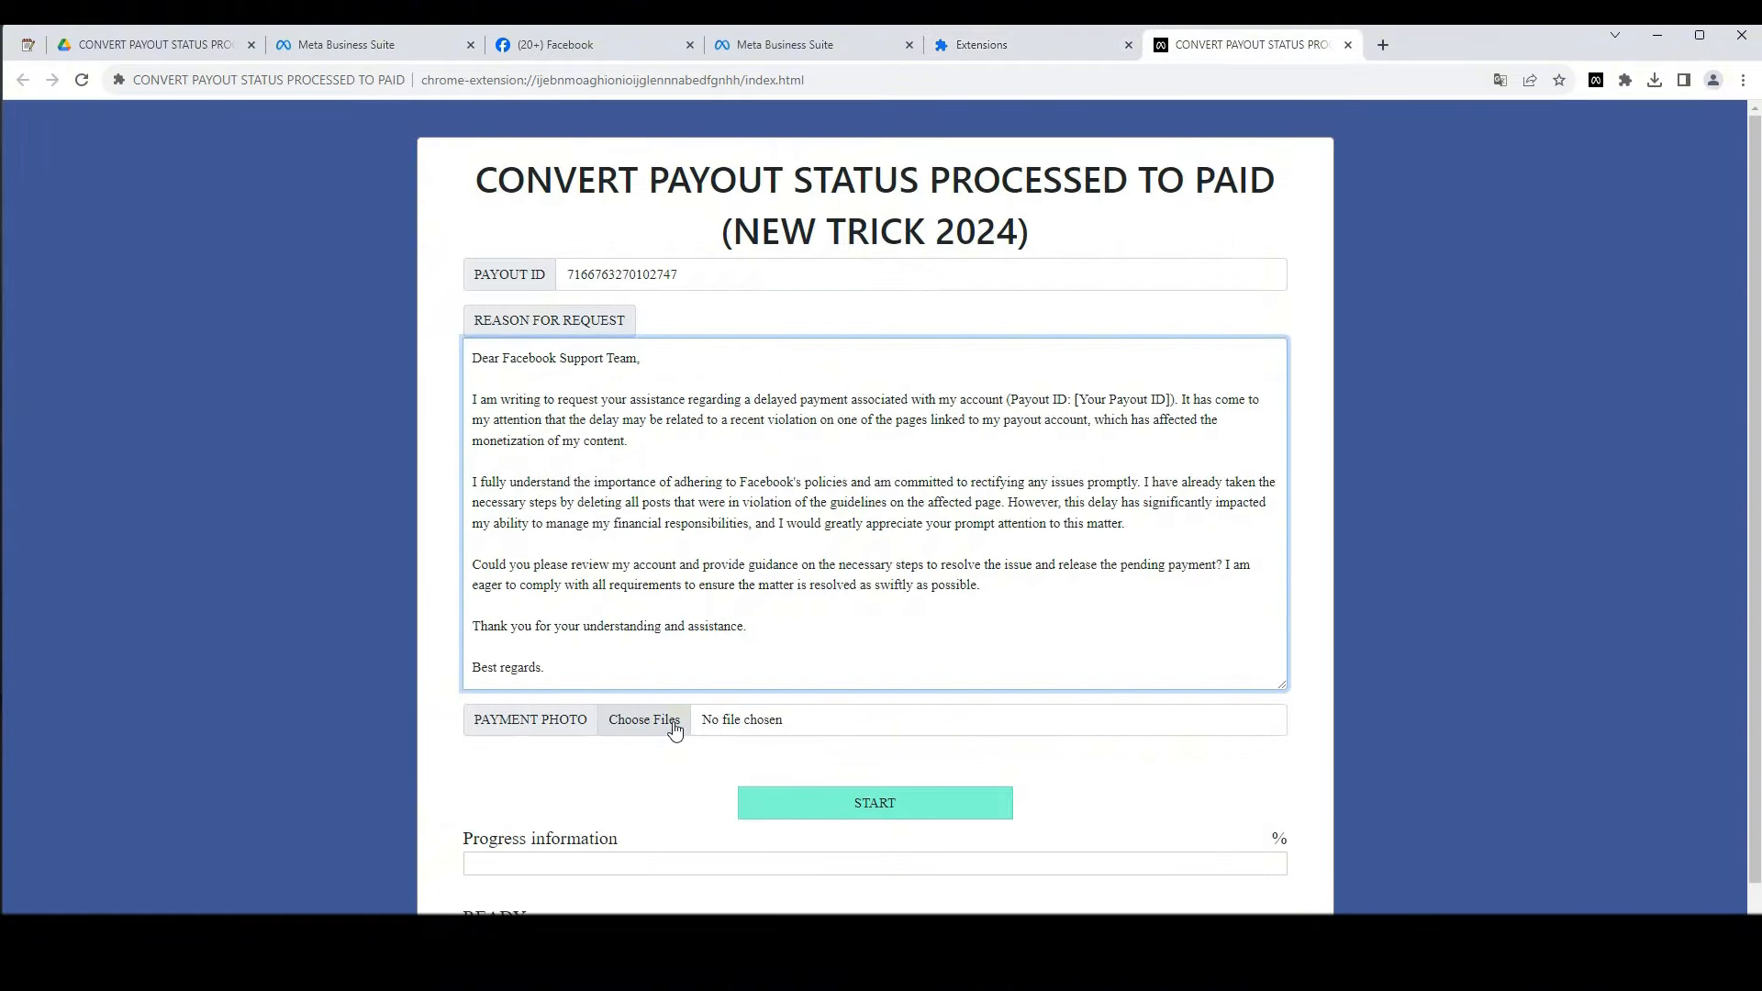
left_click(643, 720)
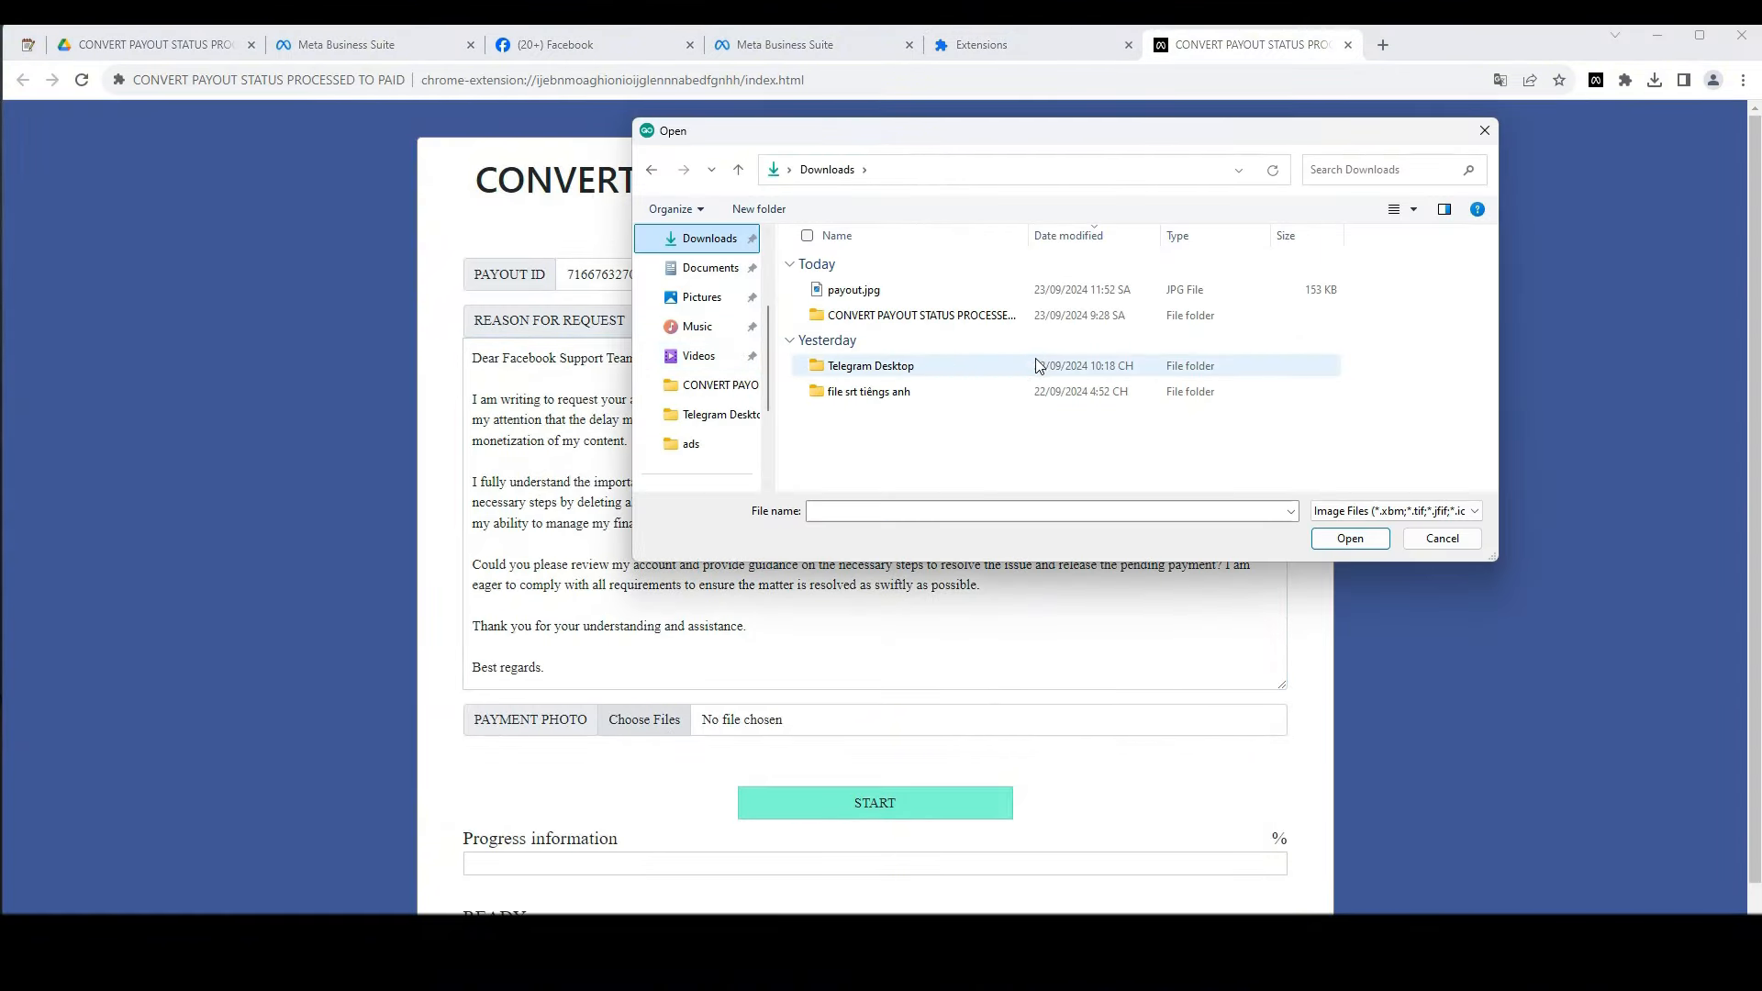
left_click(854, 289)
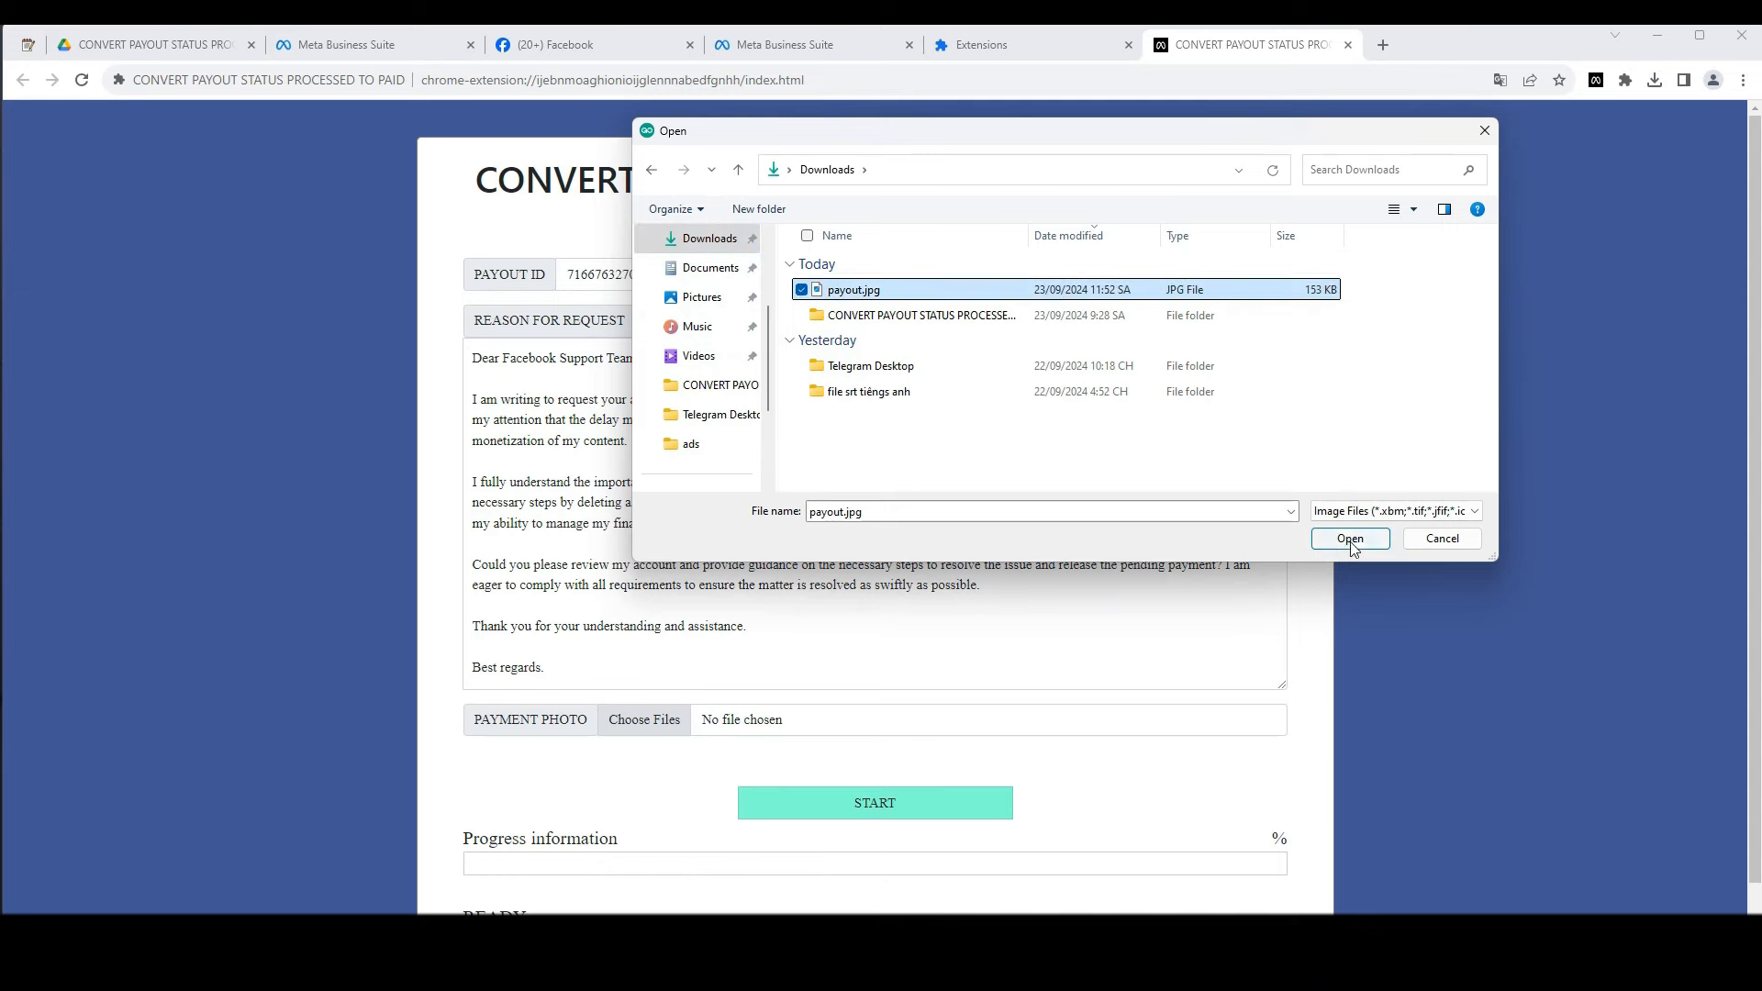
left_click(1349, 538)
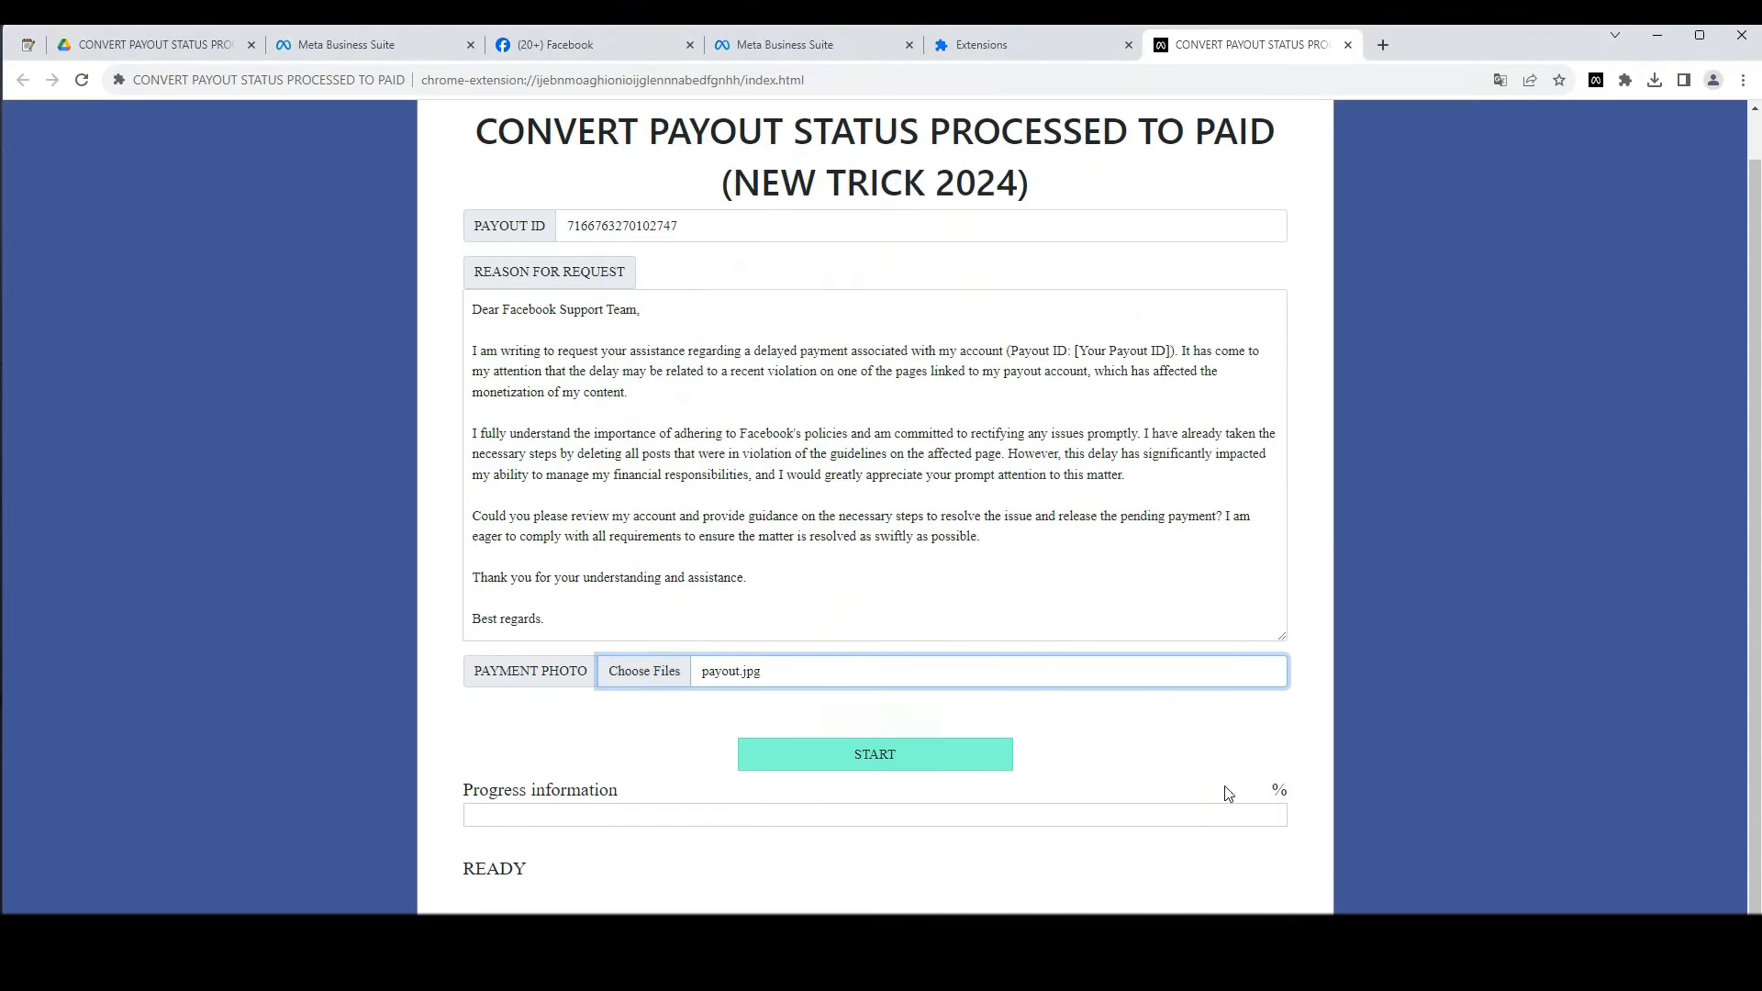
left_click(874, 754)
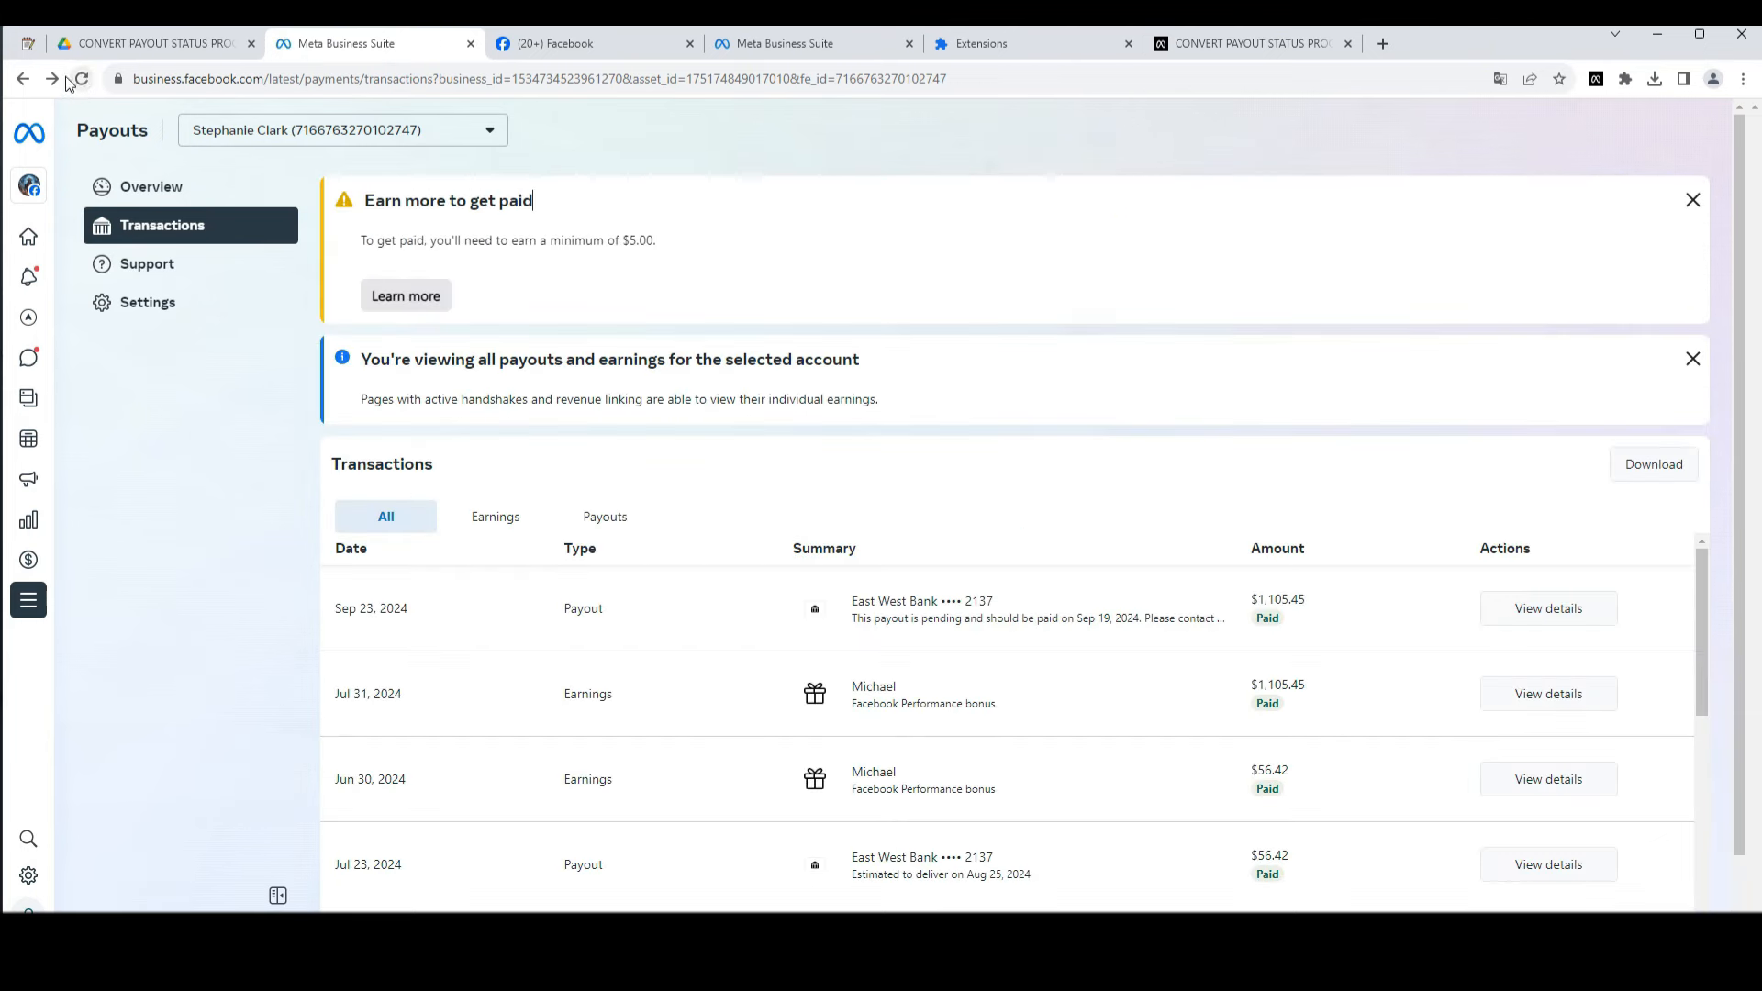
mouse_move(830, 609)
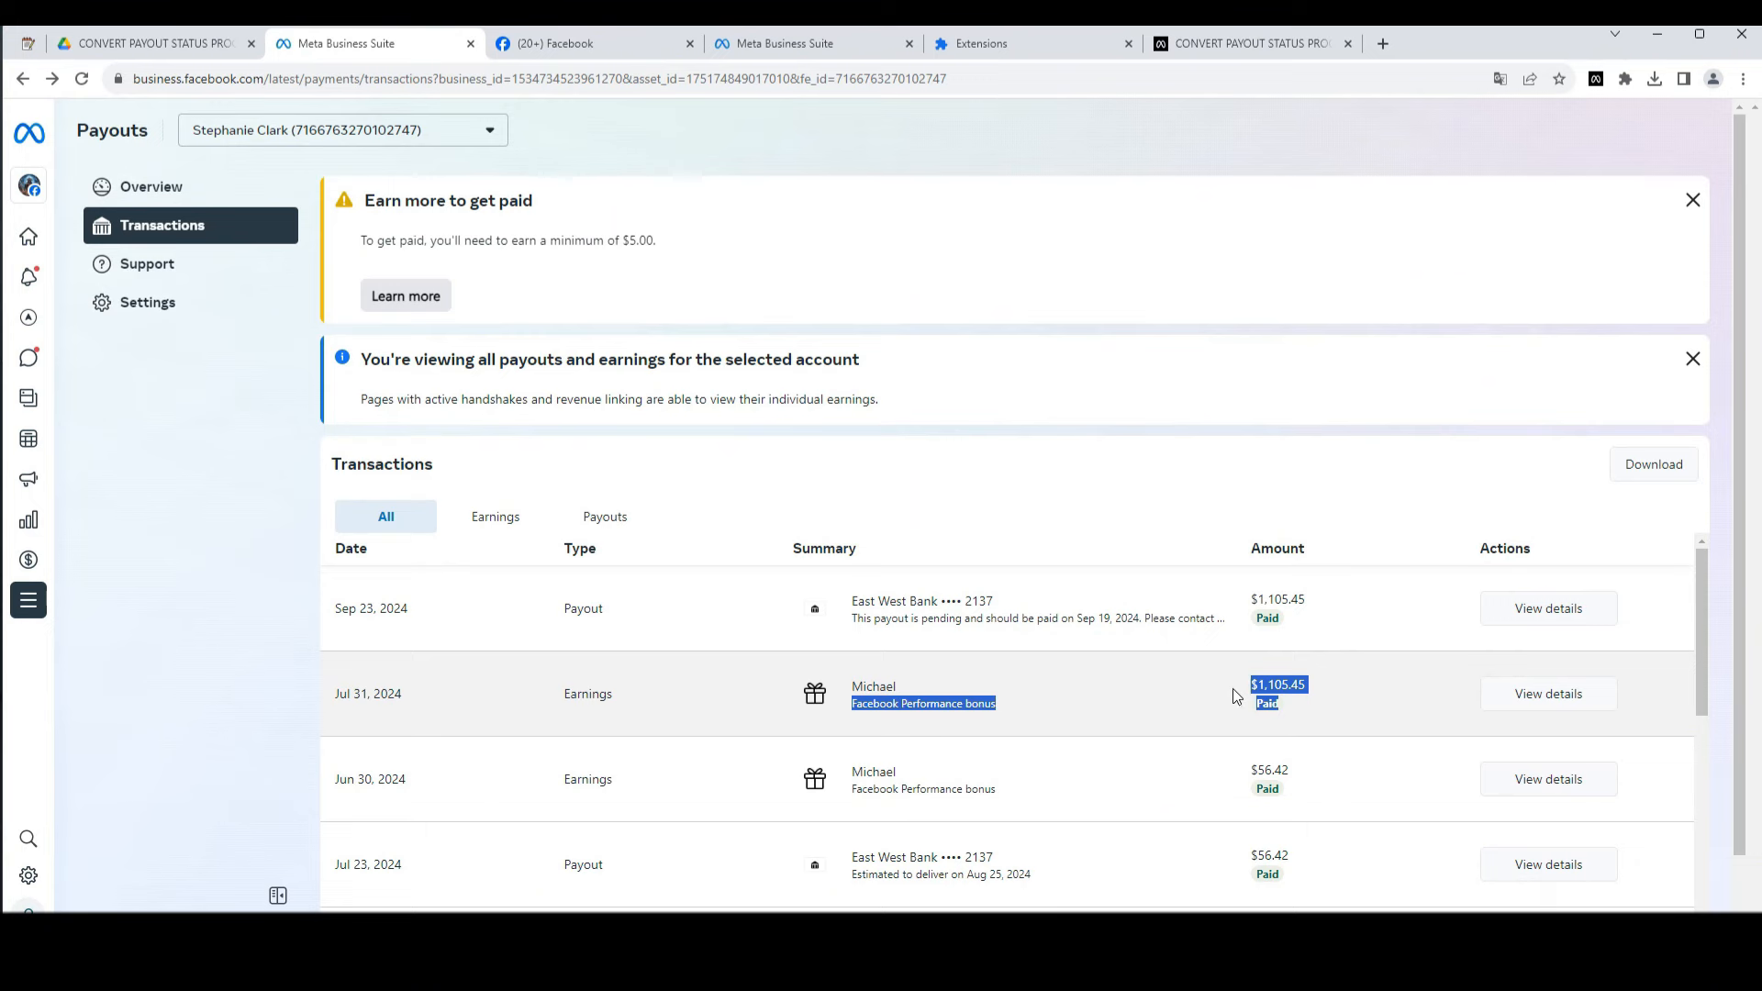
mouse_move(1334, 723)
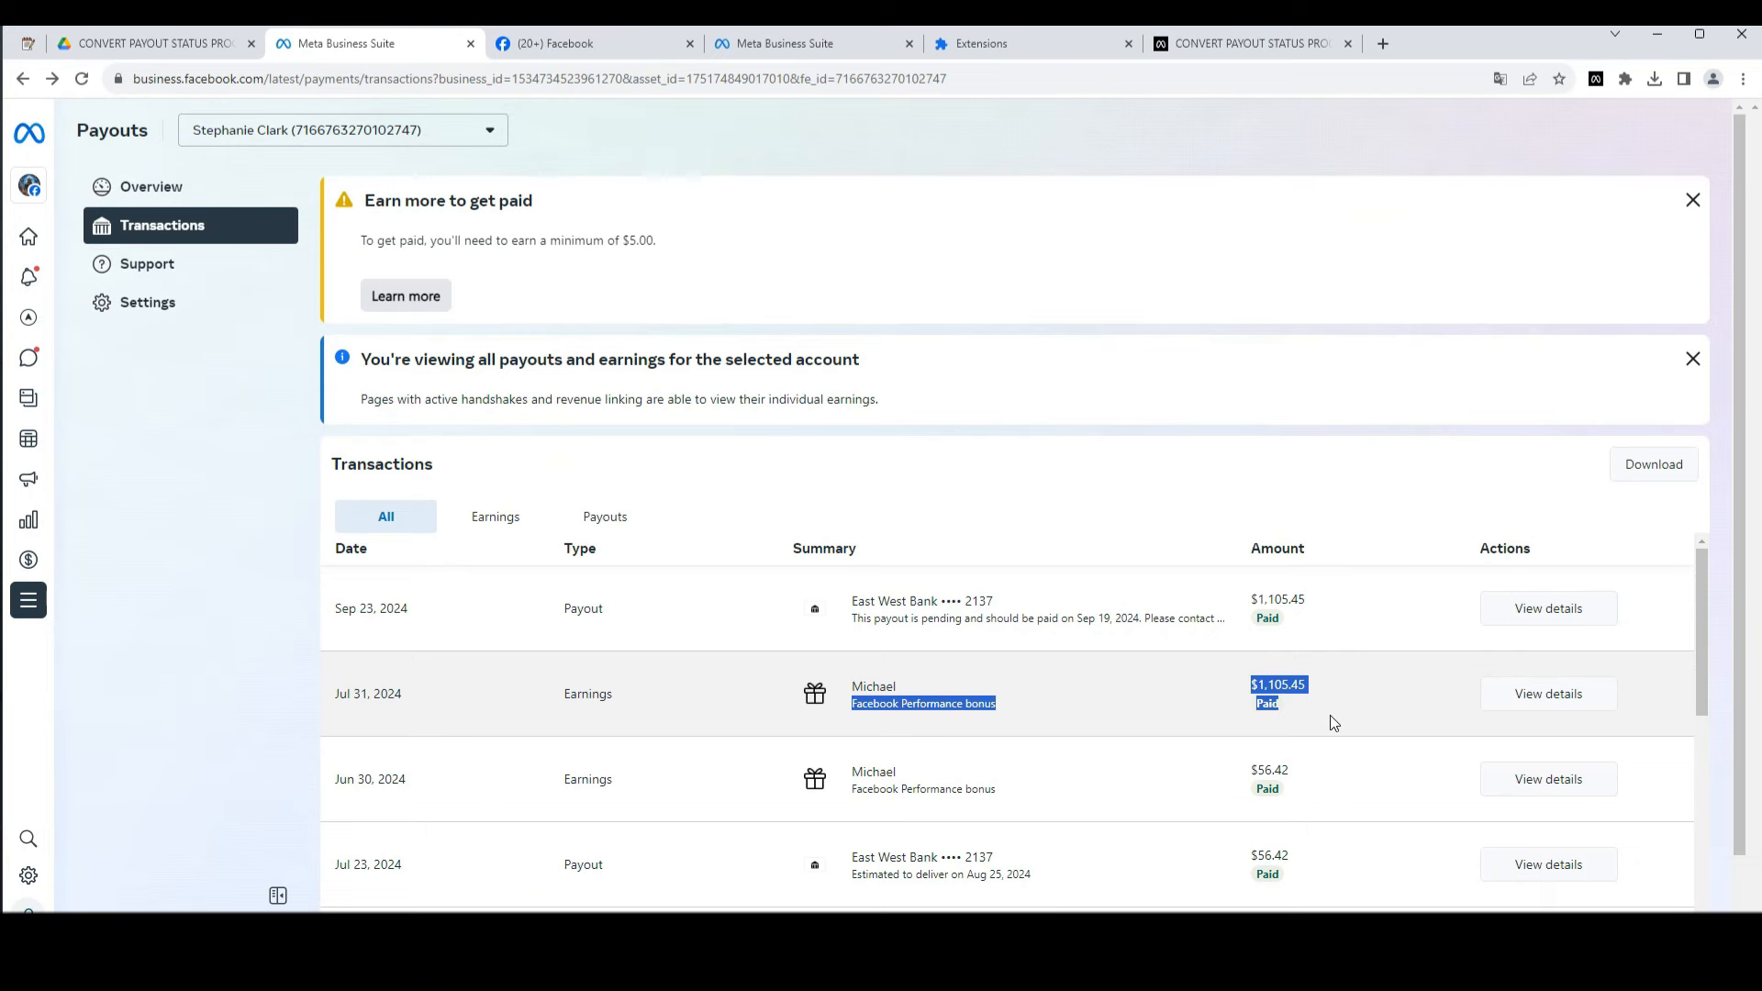